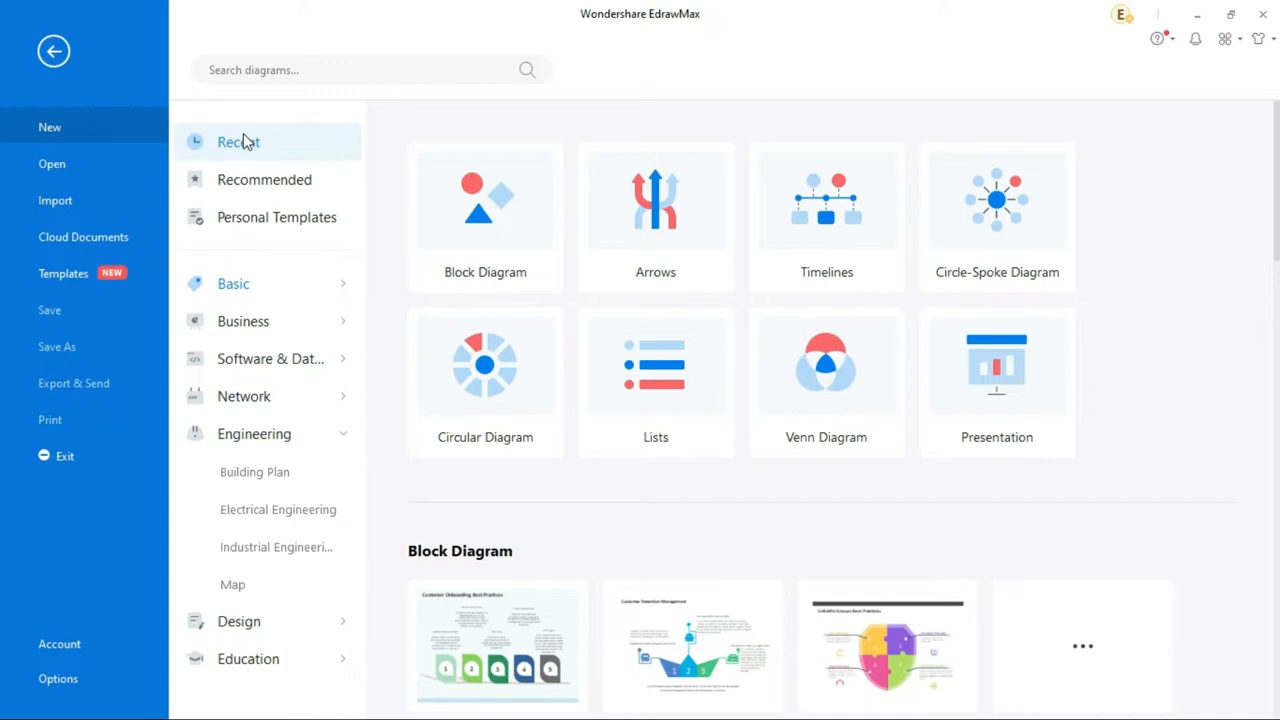
# - Create a blank Process Flow Diagram from the Engineering > Industrial Engineering templates
pyautogui.click(276, 217)
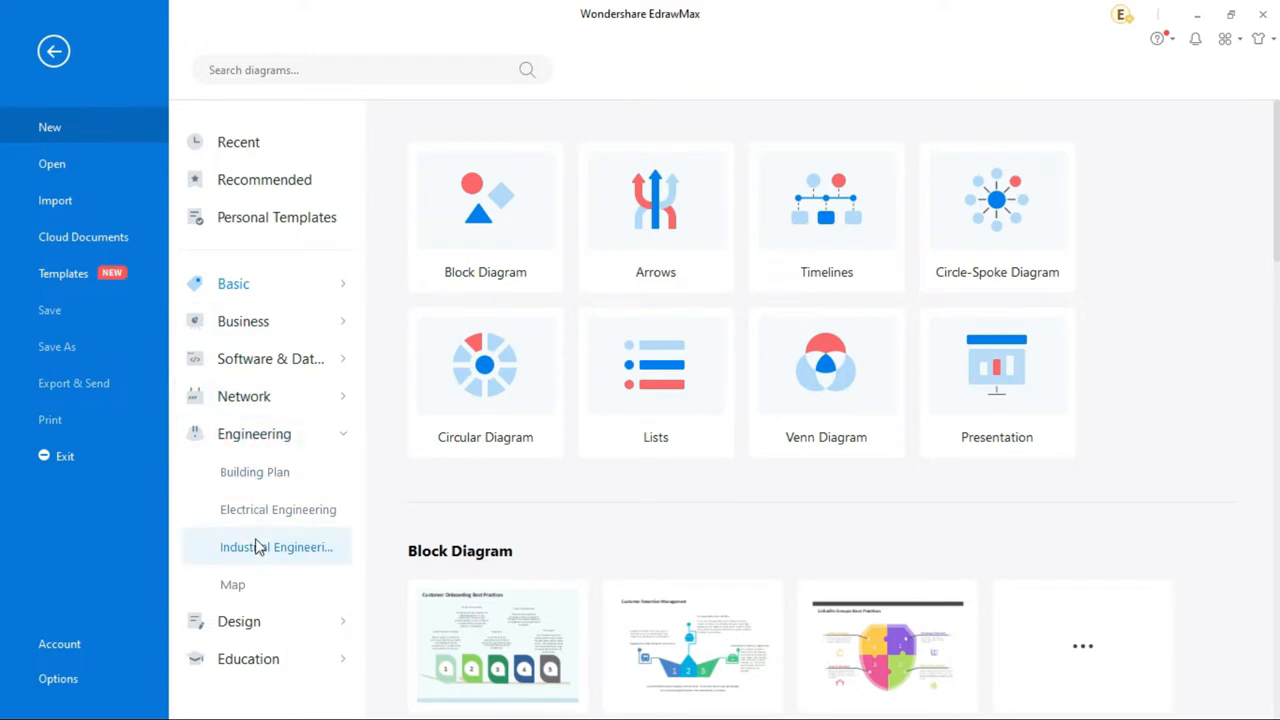
pyautogui.click(277, 546)
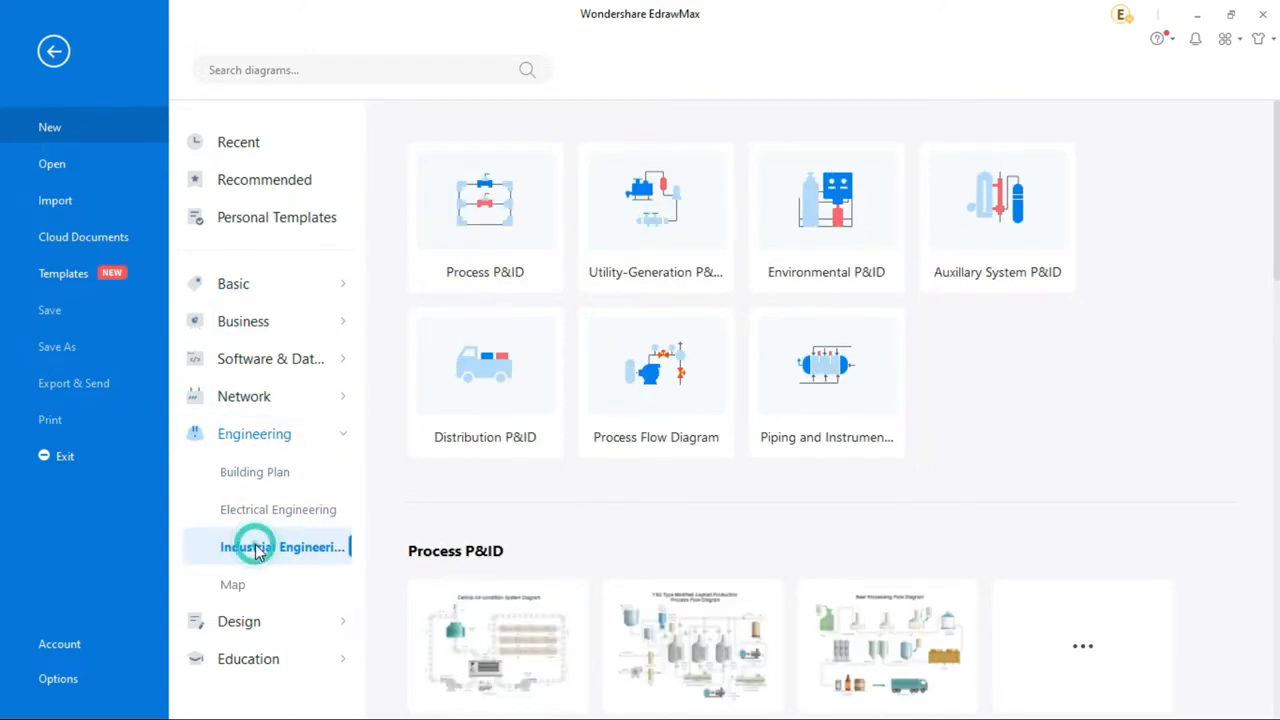
pyautogui.click(655, 375)
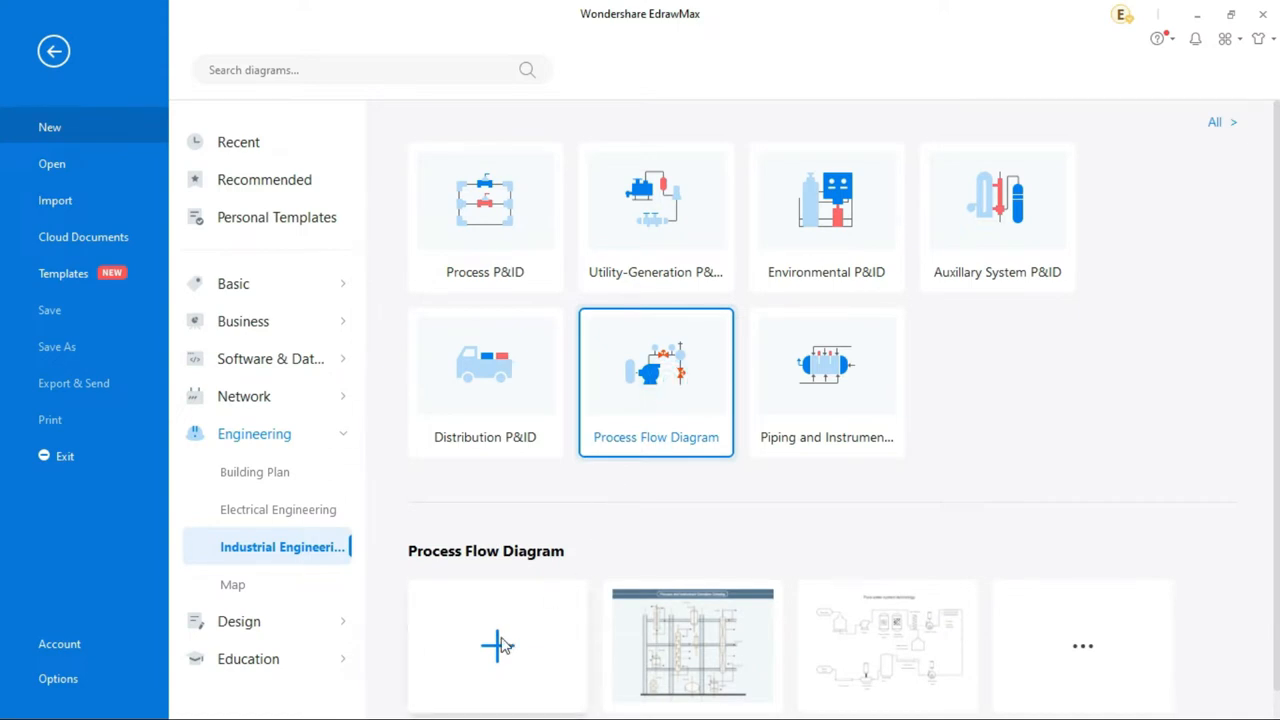
pyautogui.click(497, 645)
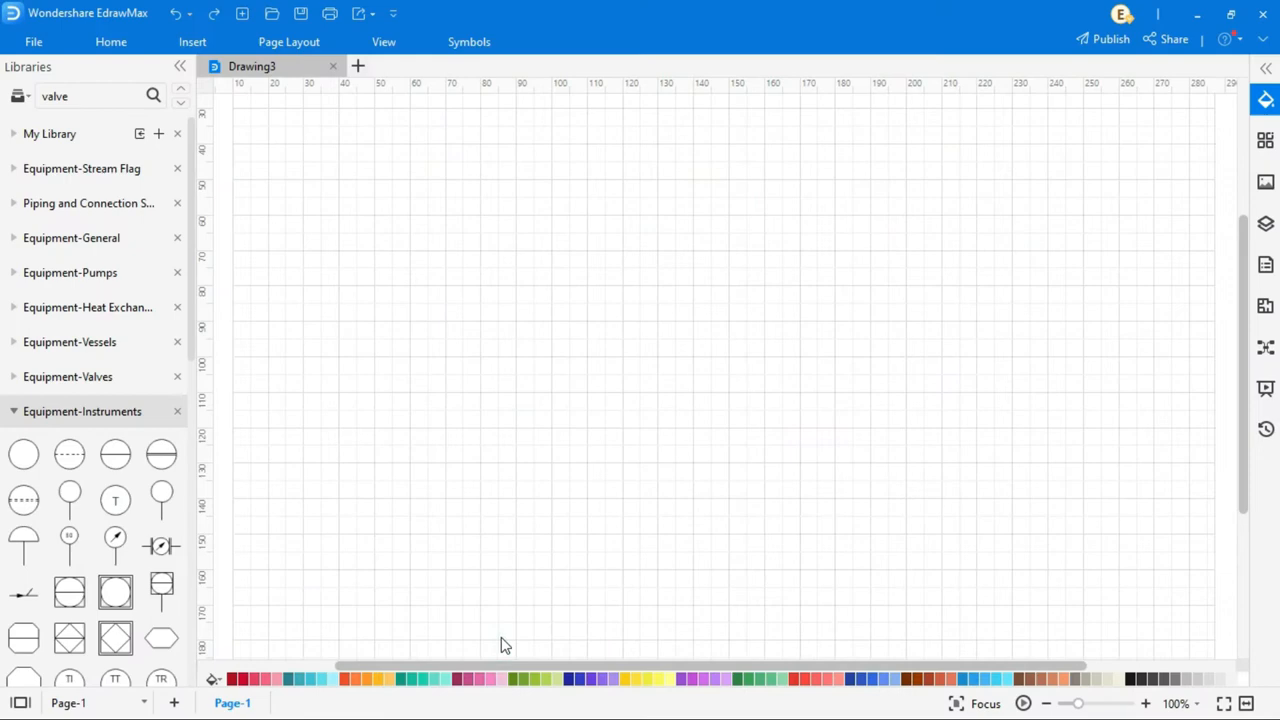
# - Search the libraries for a boiler, place and position it, then search for stacks
pyautogui.click(70, 272)
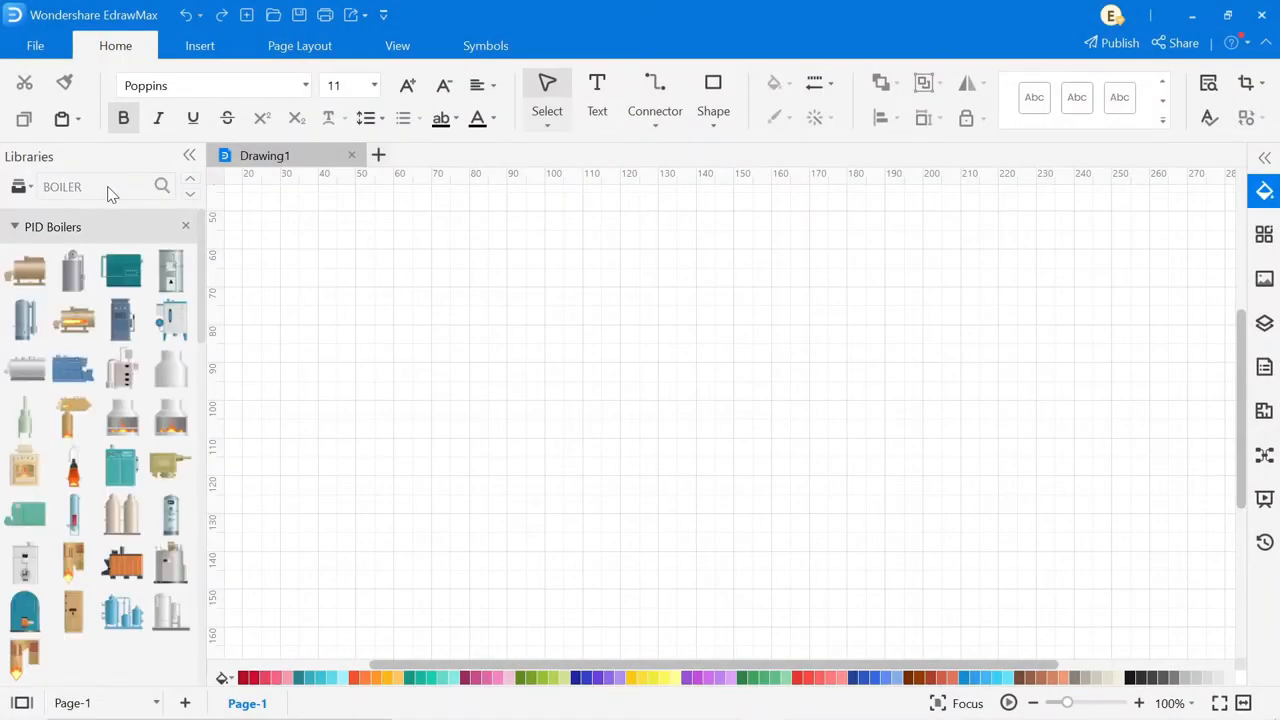
pyautogui.click(162, 186)
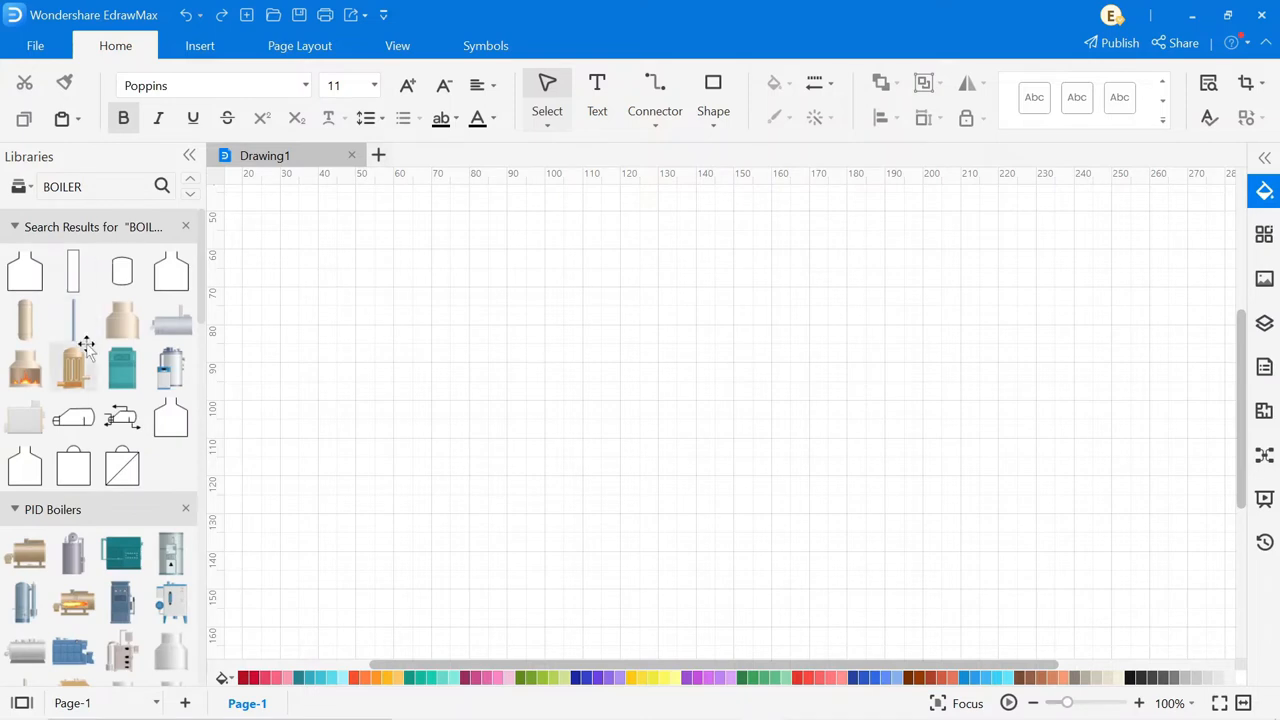
pyautogui.scroll(-3)
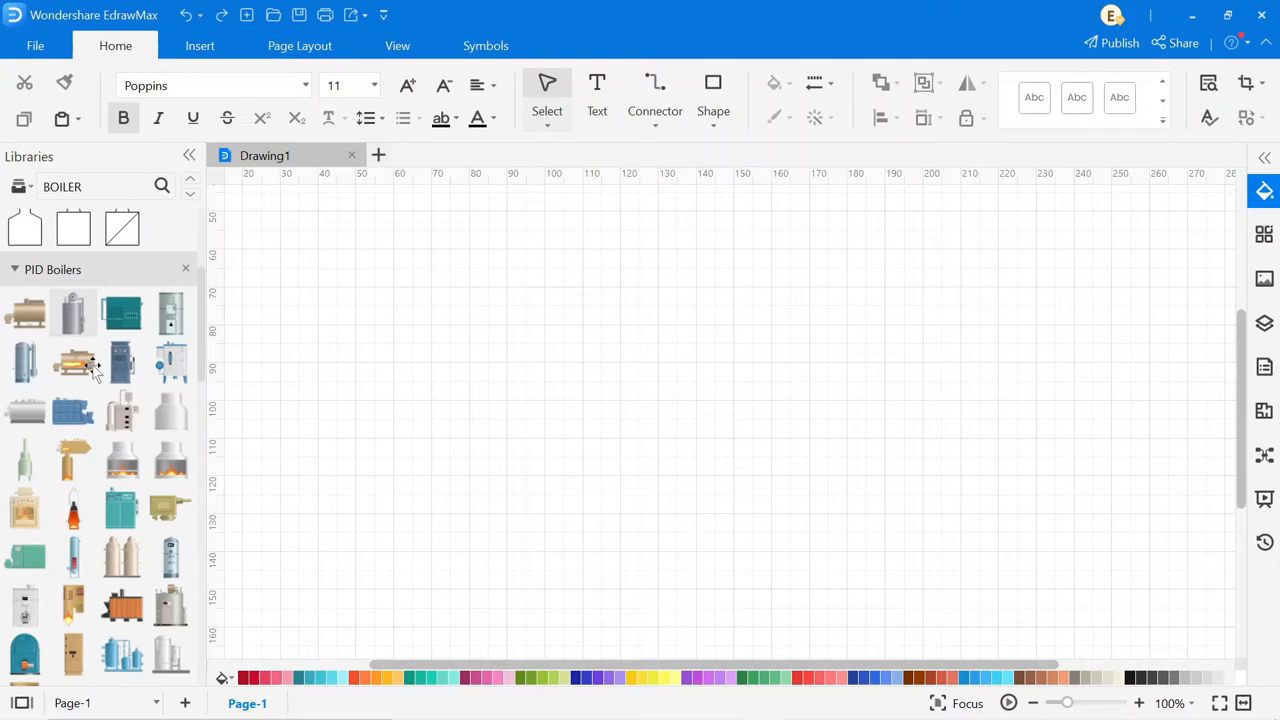
pyautogui.scroll(-3)
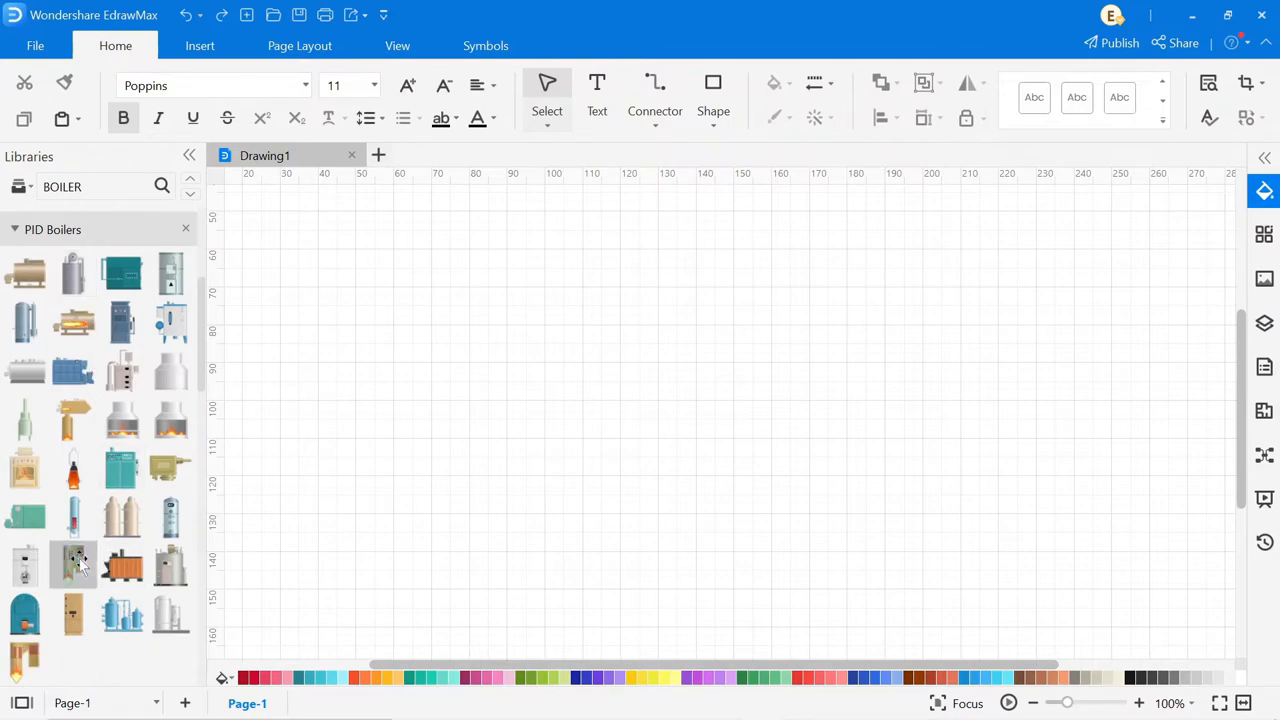
pyautogui.moveTo(73, 565); pyautogui.dragTo(610, 360)
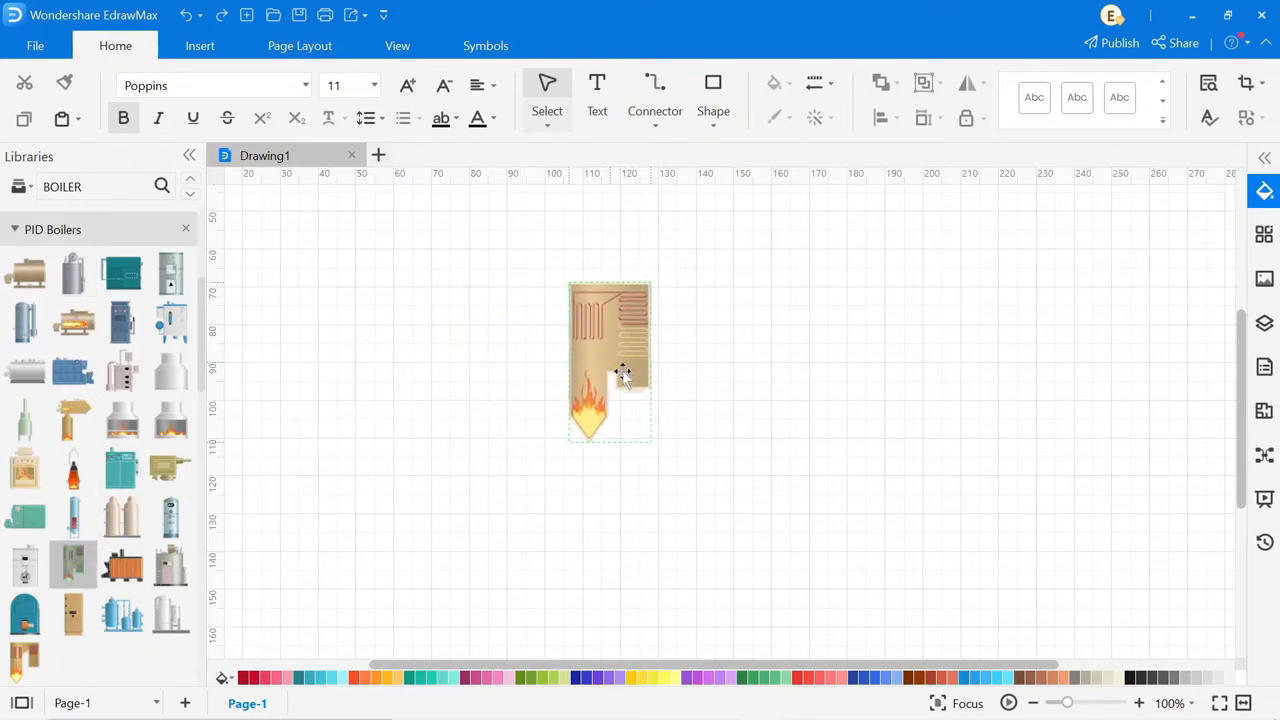
pyautogui.moveTo(610, 365); pyautogui.dragTo(623, 368)
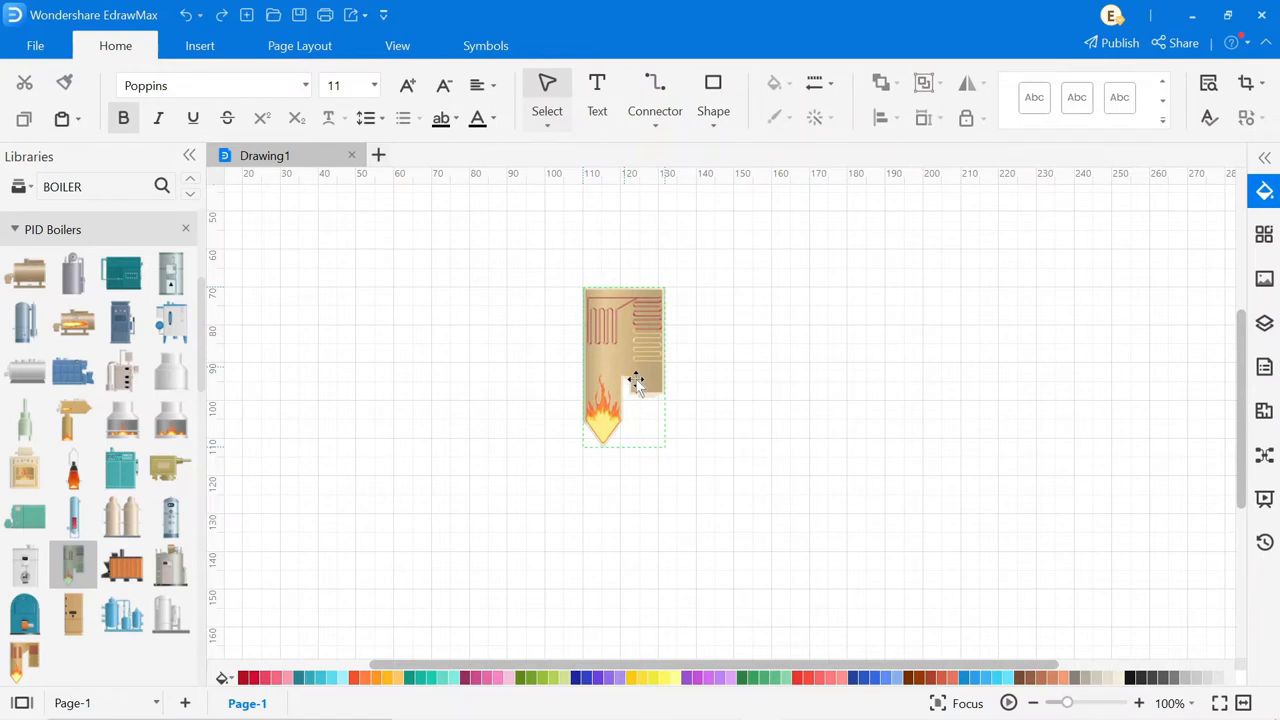
pyautogui.click(623, 375)
pyautogui.write('STACK')
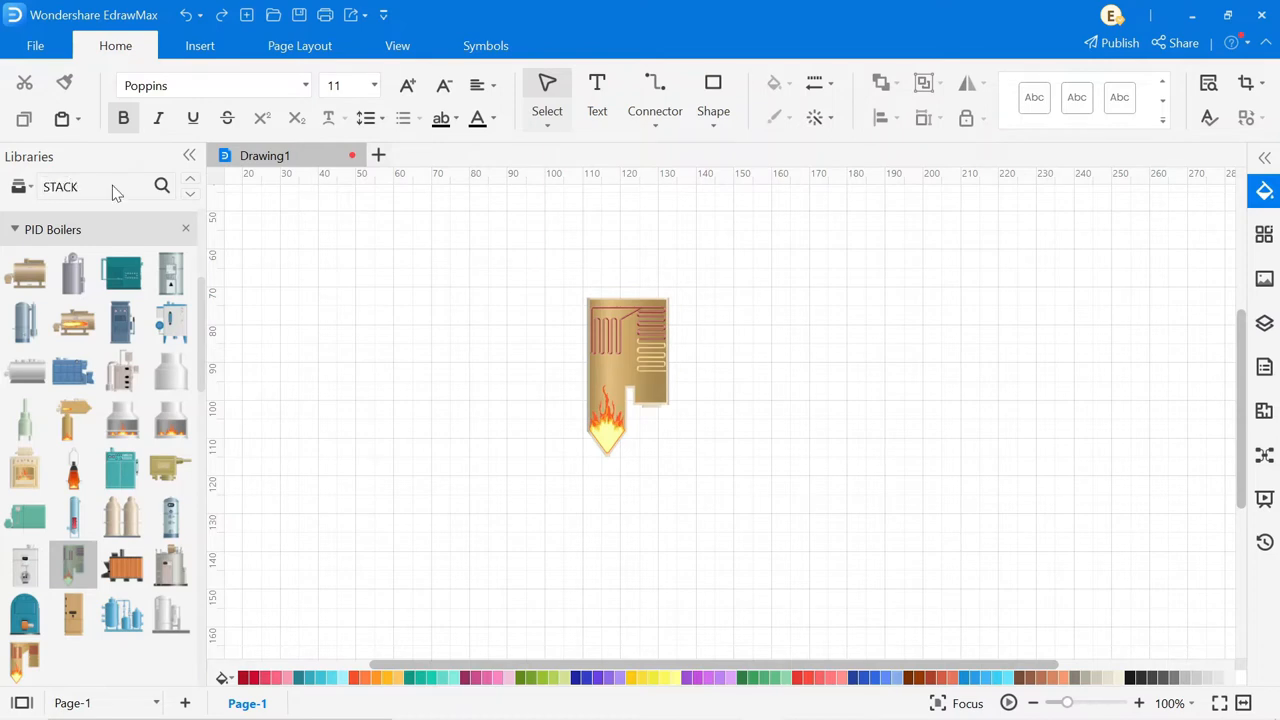
pyautogui.click(162, 186)
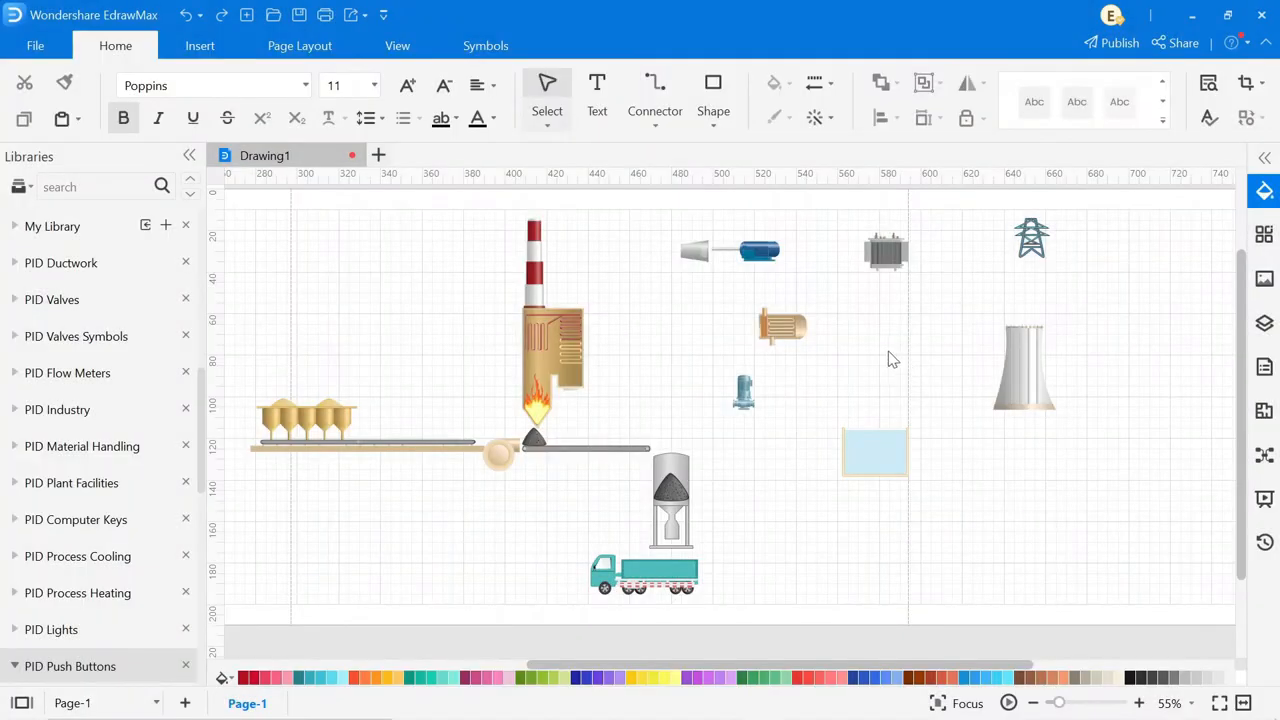
pyautogui.moveTo(693, 255)
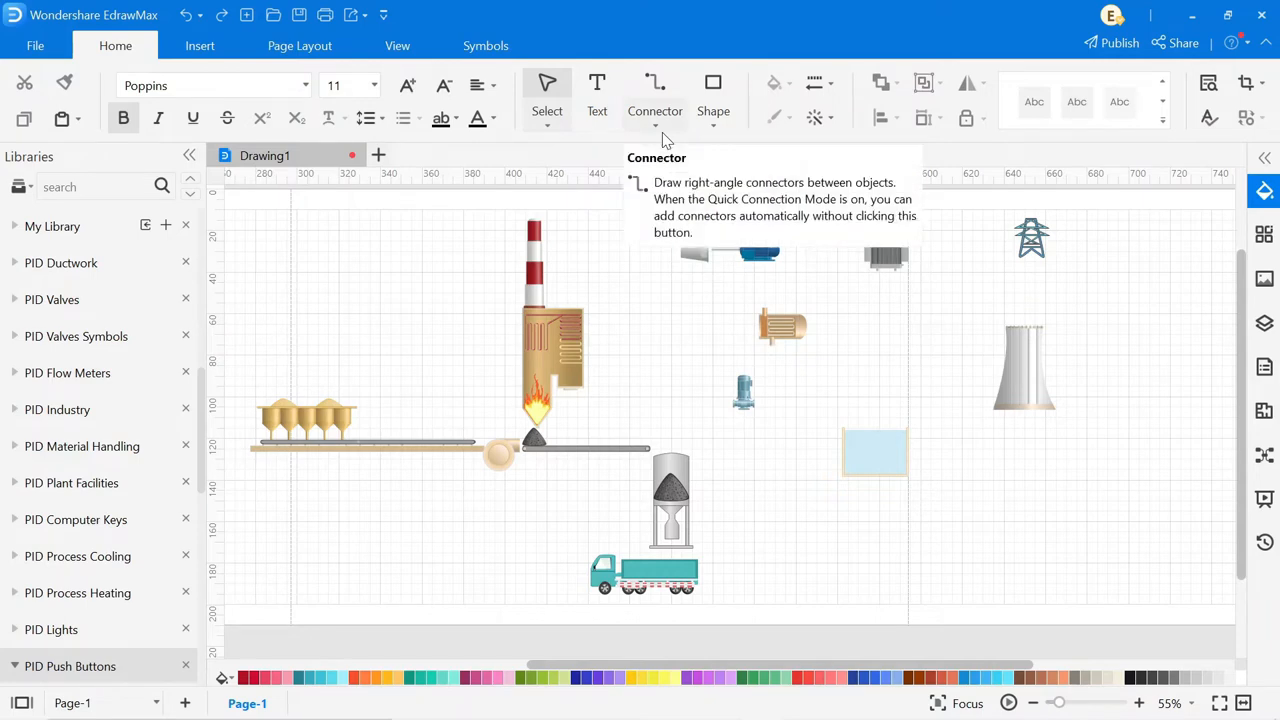
# - Add connection points to the boiler, turbine, transformer, pump, tank and cooling tower
pyautogui.click(655, 125)
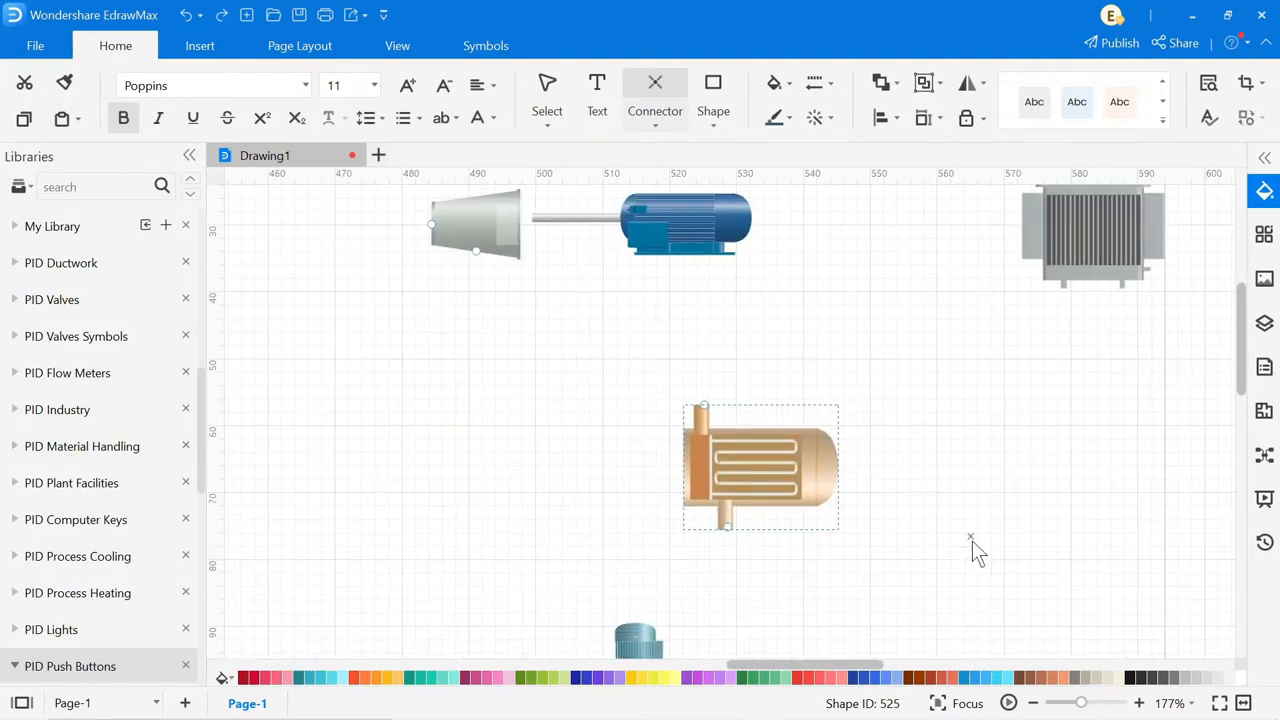
pyautogui.hscroll(3)
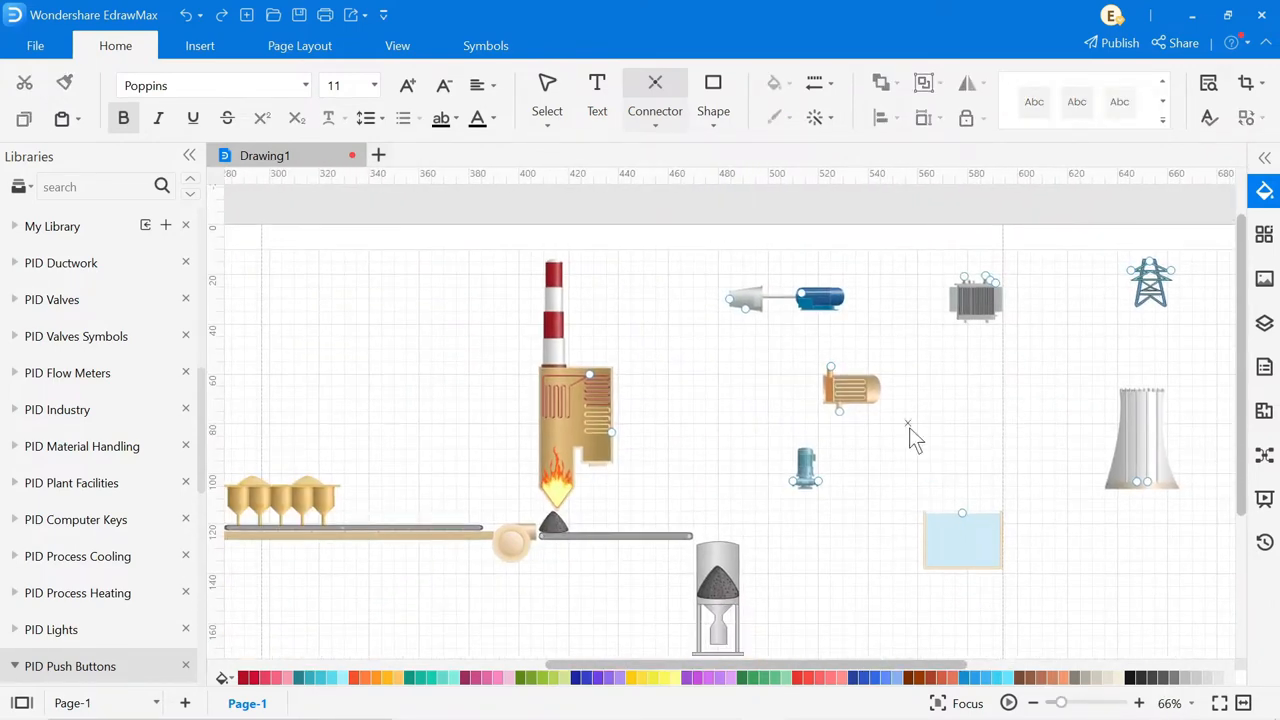
pyautogui.click(655, 125)
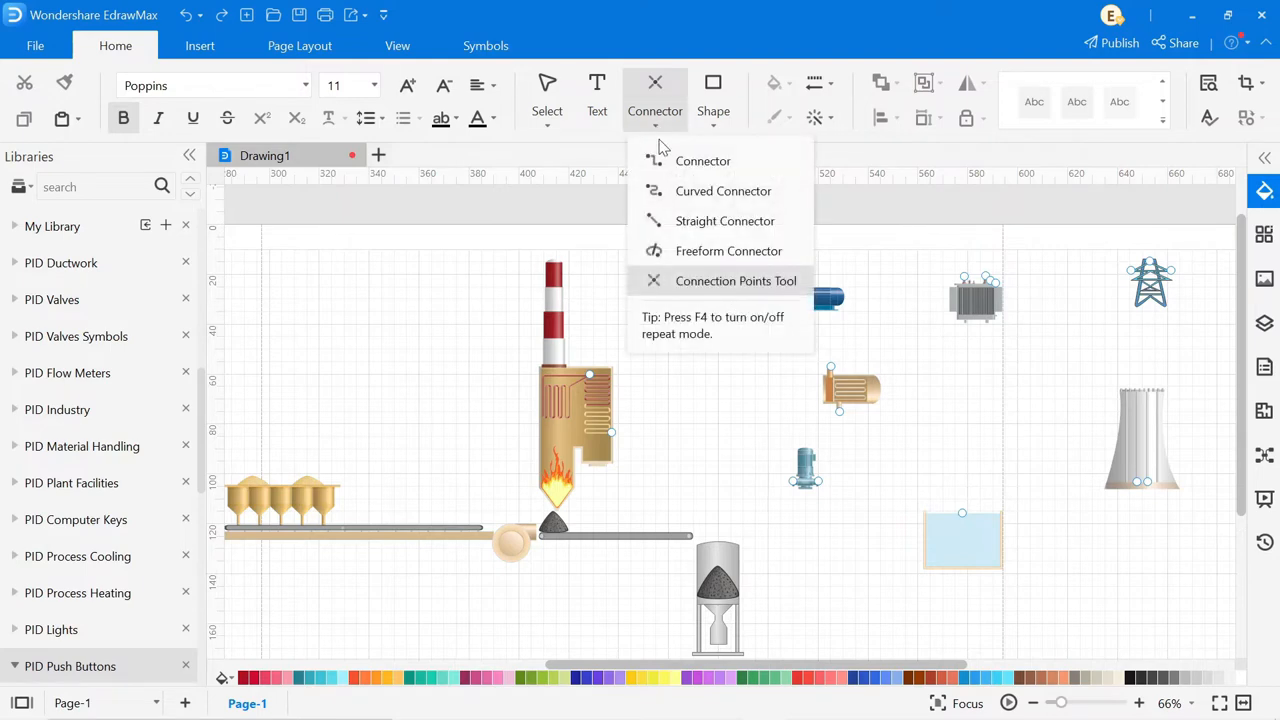
pyautogui.moveTo(703, 161)
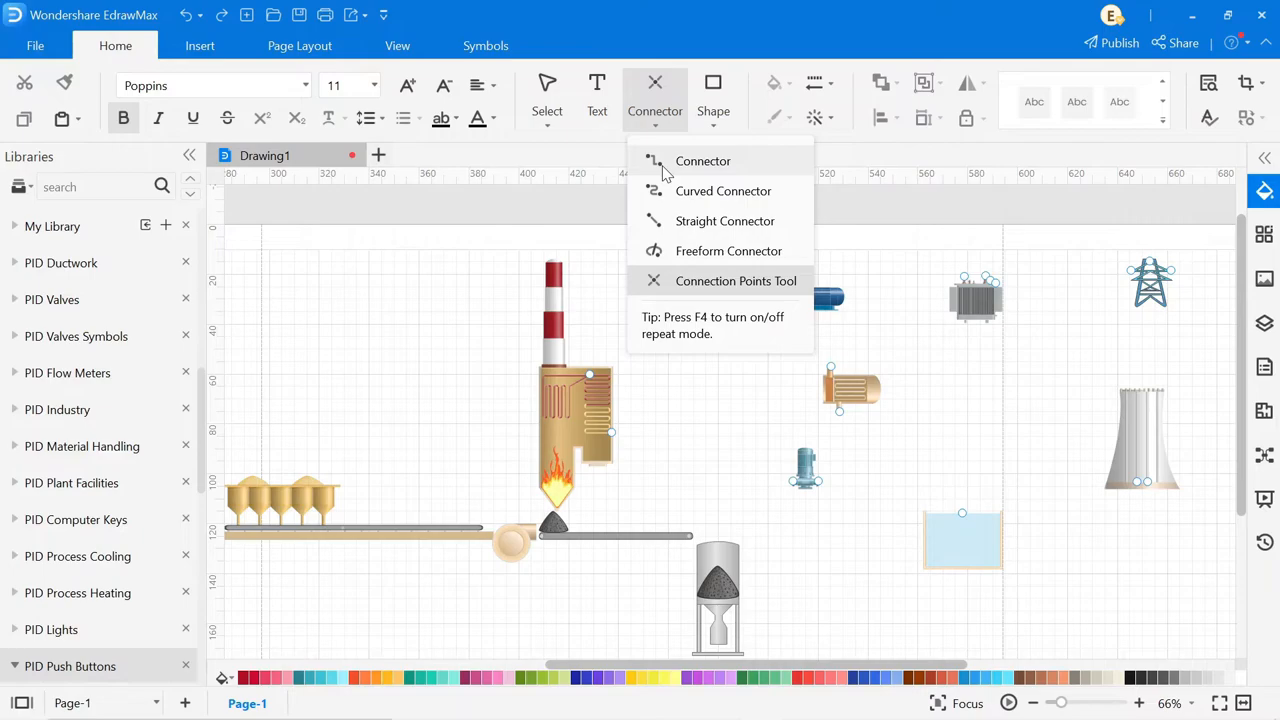
# - Select the right-angle connector and bring up the Default Setting options for connectors
pyautogui.click(34, 45)
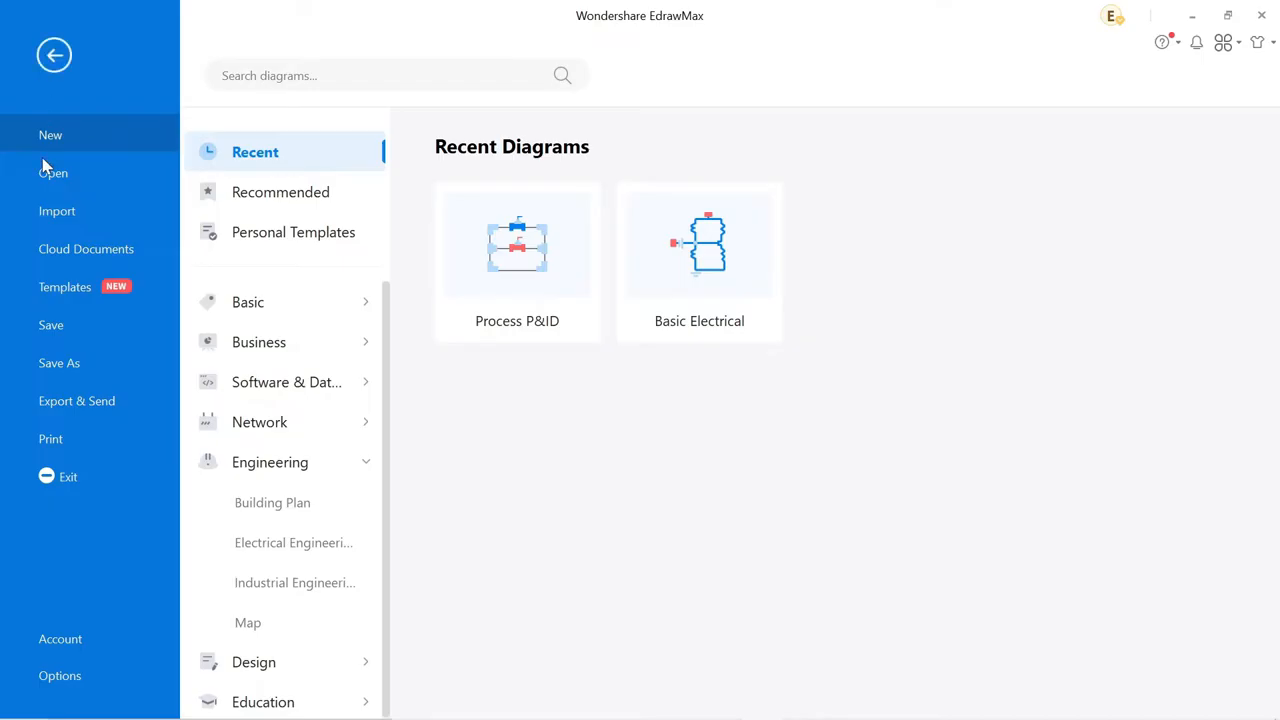
pyautogui.click(59, 675)
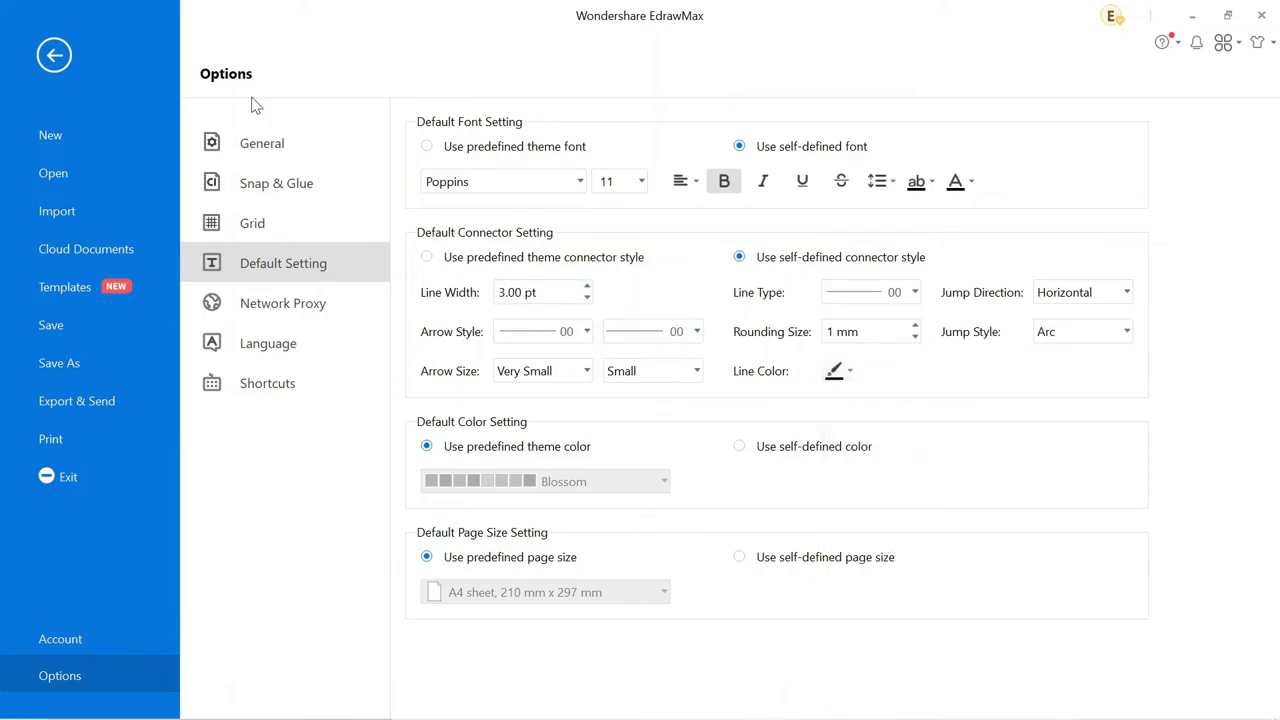
pyautogui.click(54, 55)
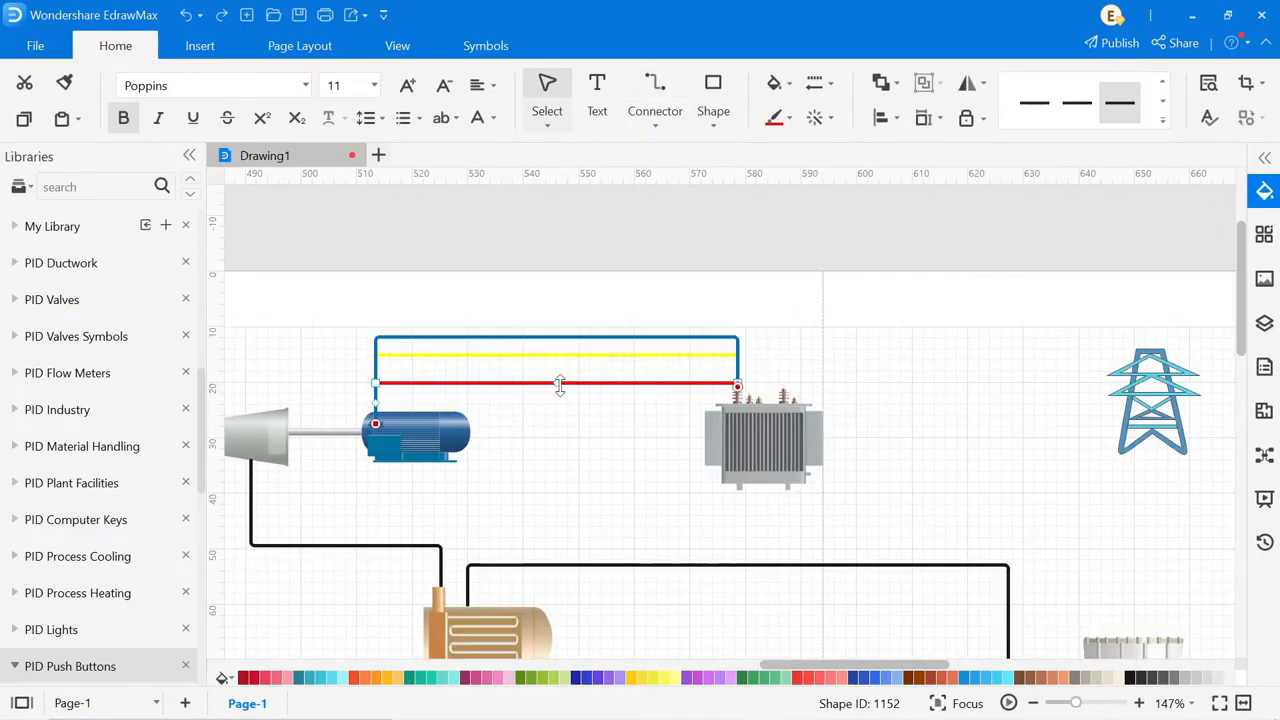
# - Make red the default connector Line Color in Default Setting
pyautogui.click(455, 371)
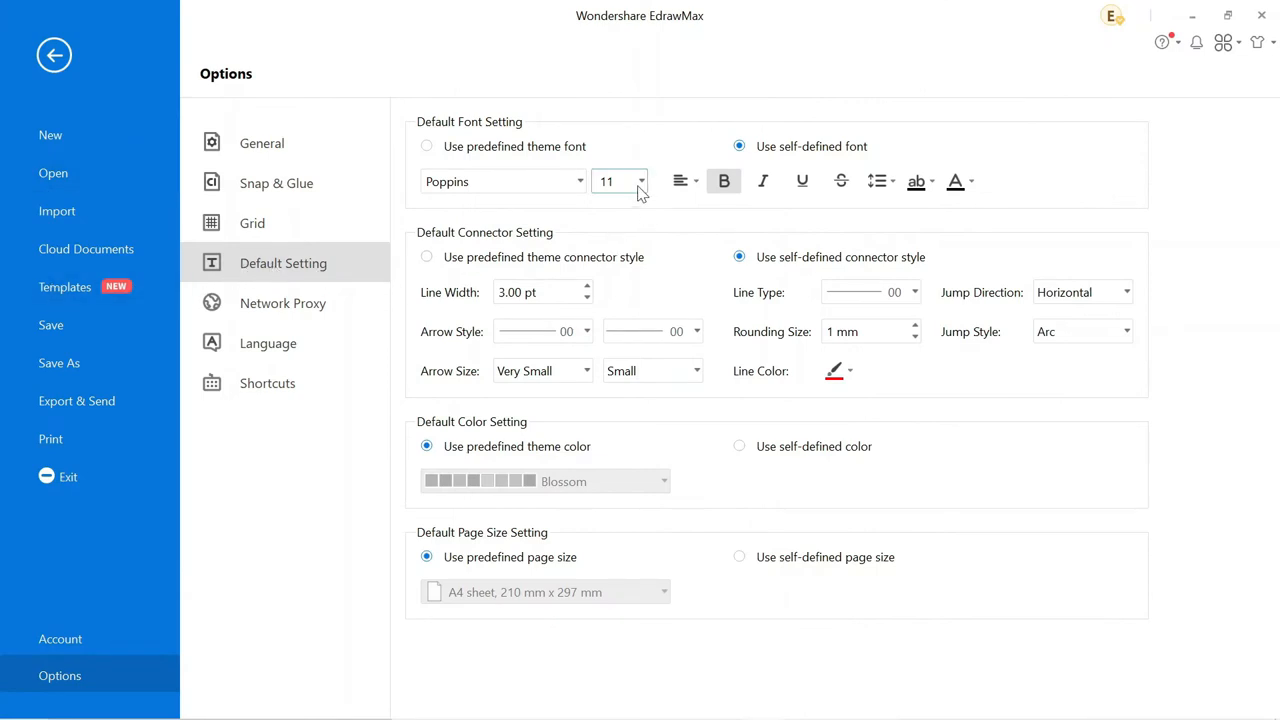
# - Choose 12 pt as the default font size, then go back to the diagram
pyautogui.click(639, 181)
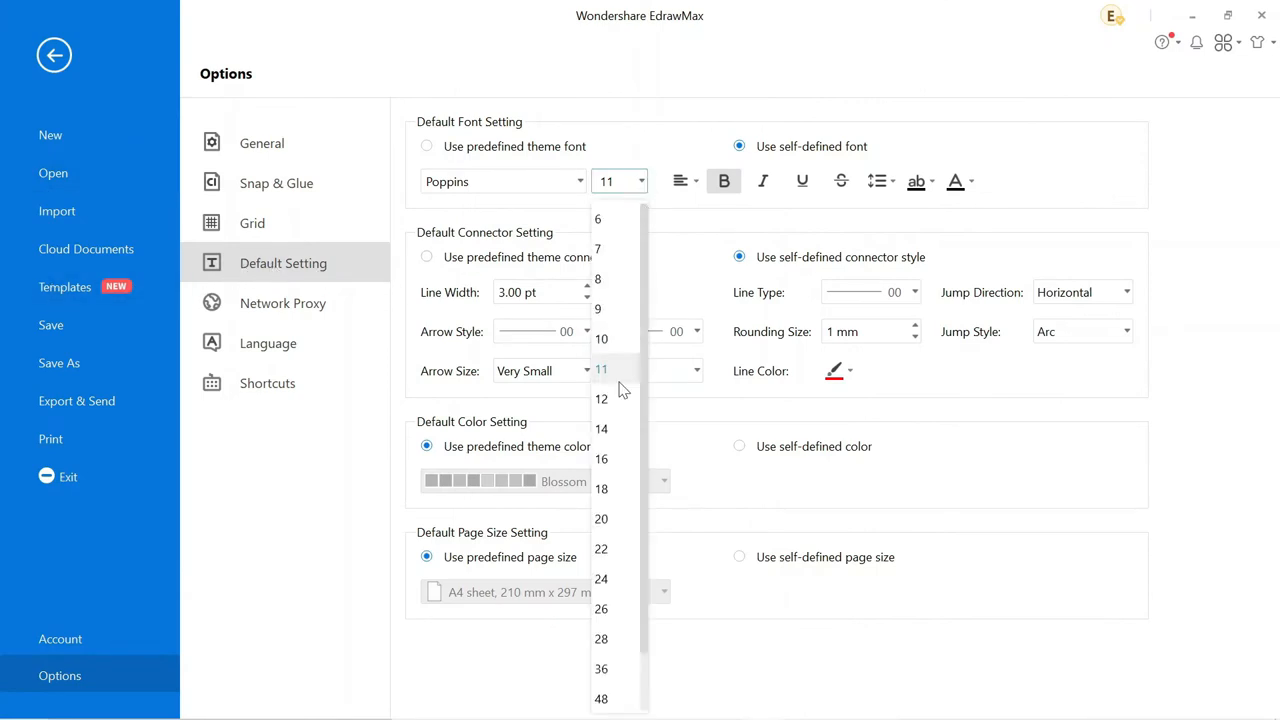
pyautogui.click(601, 398)
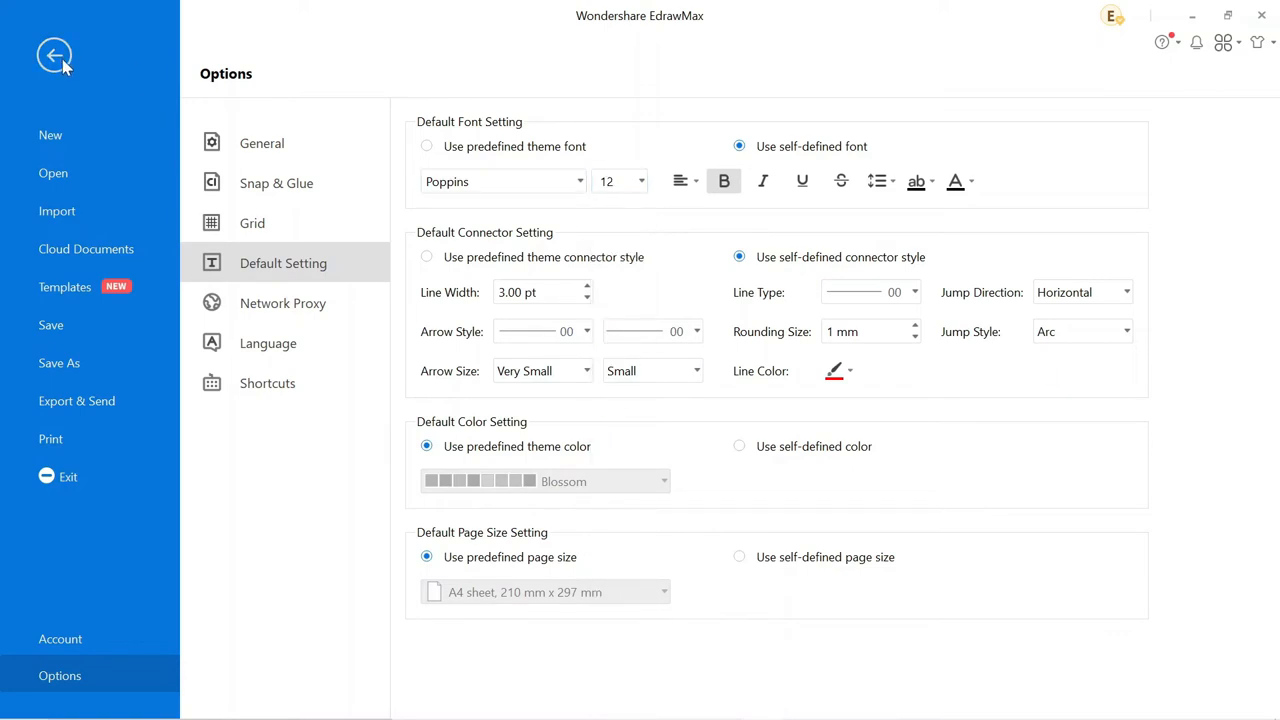
pyautogui.click(54, 55)
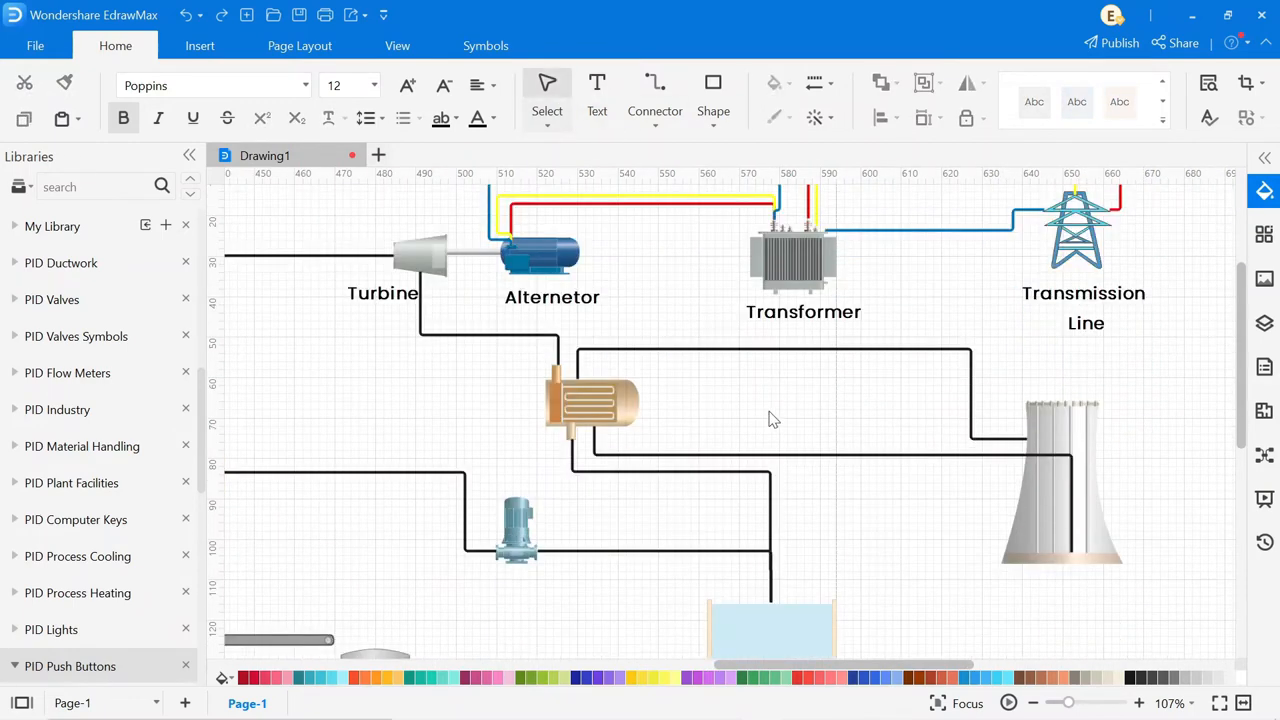
# - Label the ash silo 'Coal ashs' and the truck 'Truck', then view the whole diagram
pyautogui.click(597, 95)
pyautogui.write('Blower')
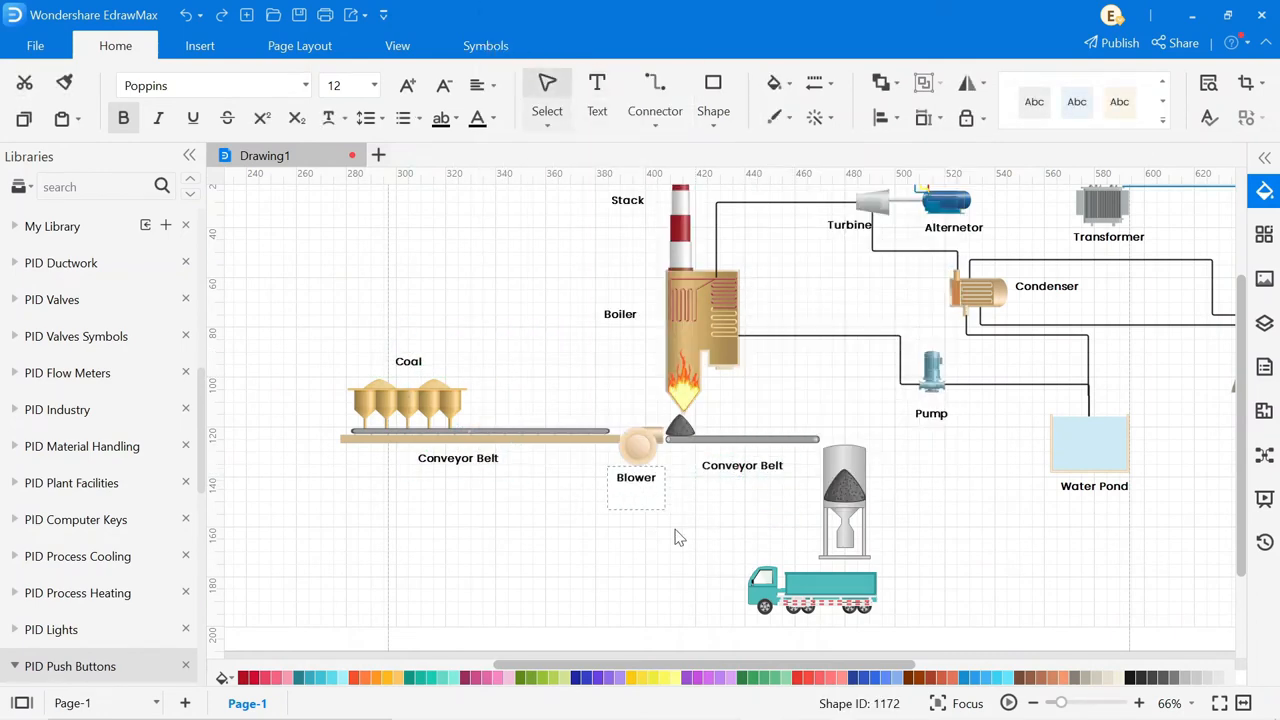
pyautogui.hscroll(3)
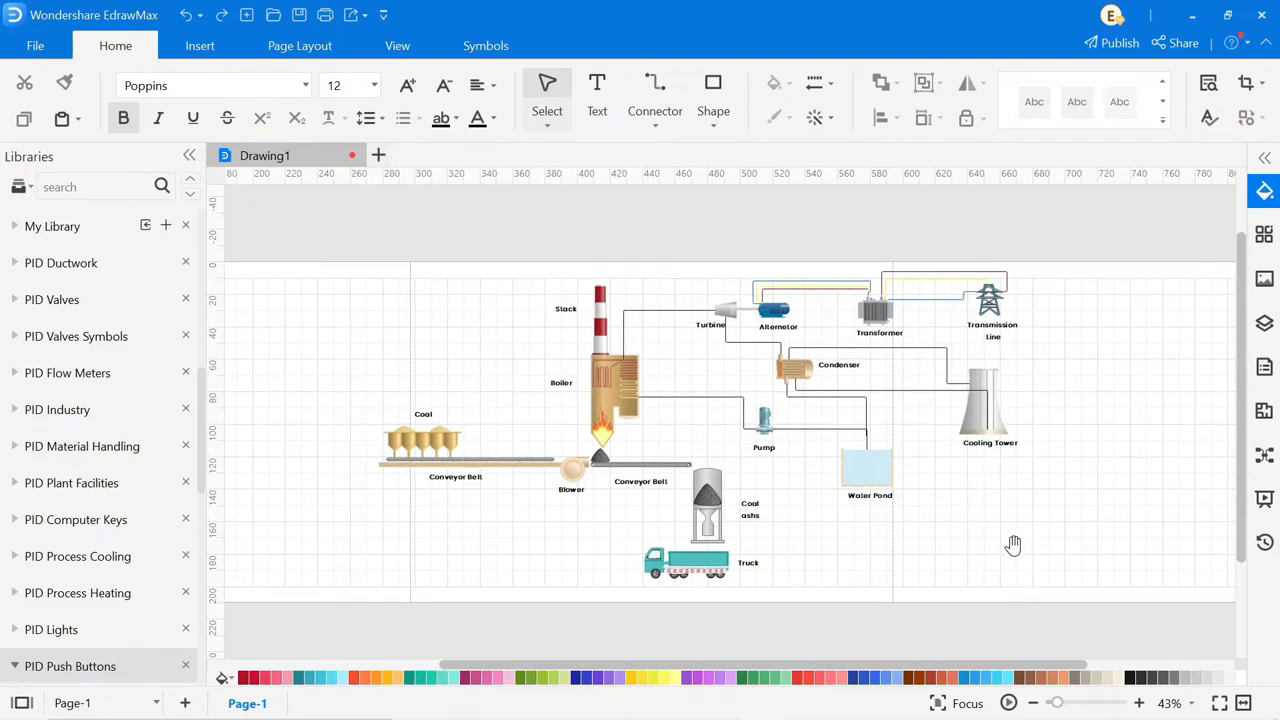
pyautogui.moveTo(540, 320)
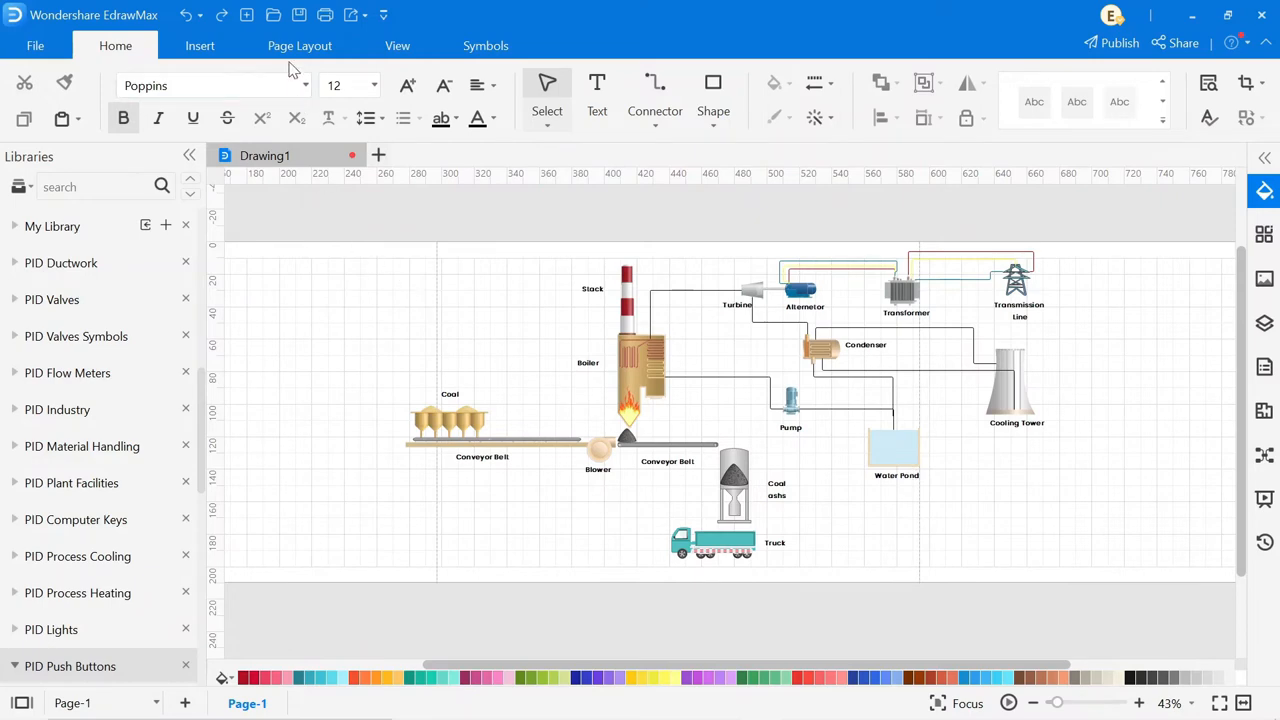
pyautogui.moveTo(289, 60)
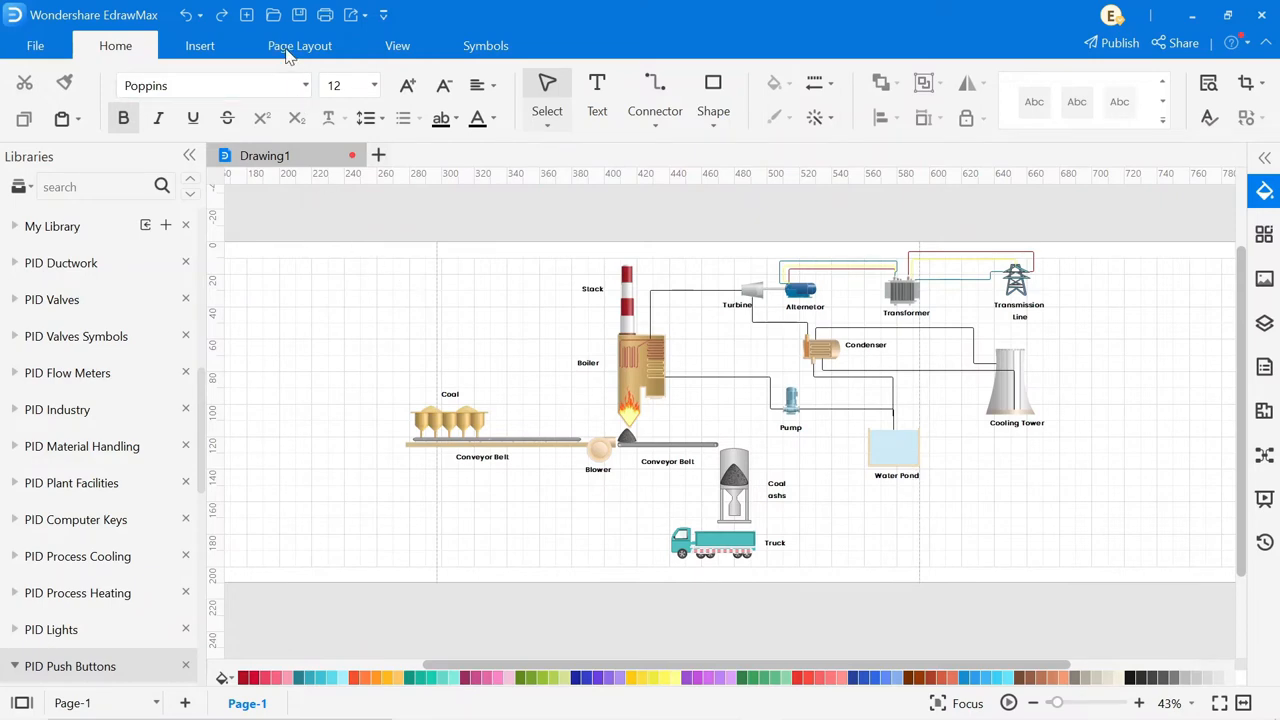
# - Turn off the page grid and fit the page to the drawing
pyautogui.click(299, 45)
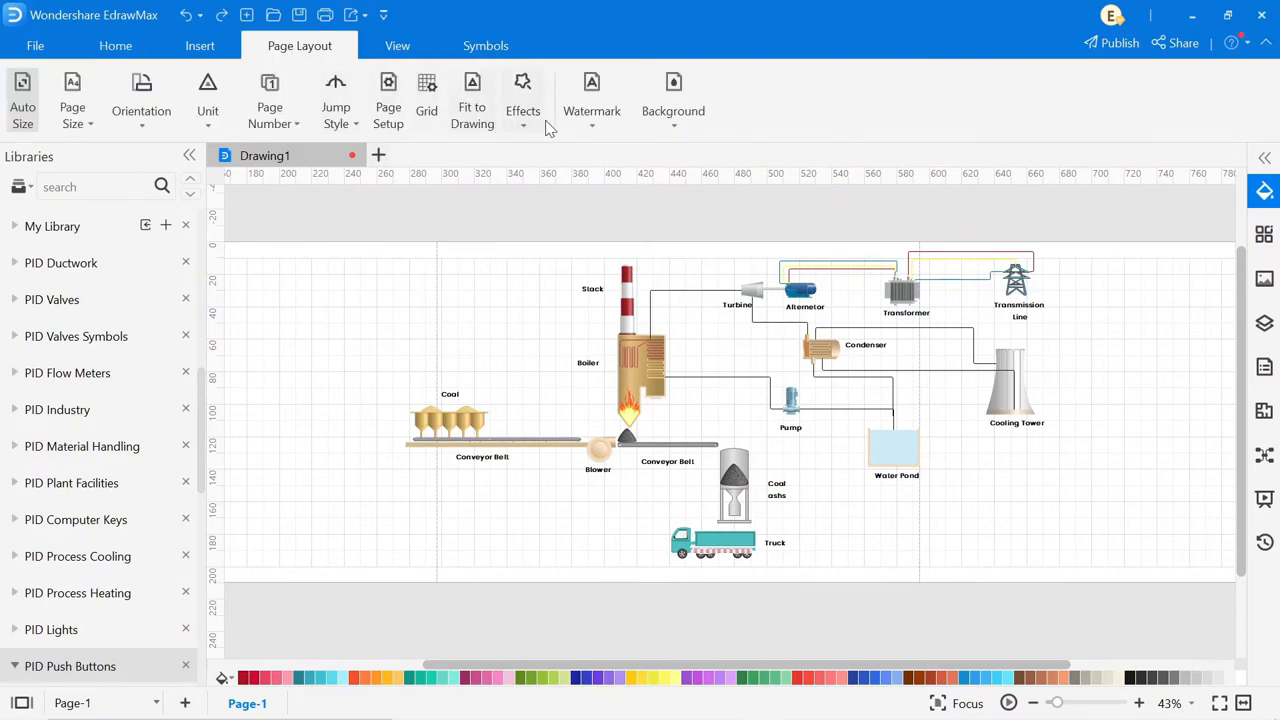
pyautogui.click(673, 100)
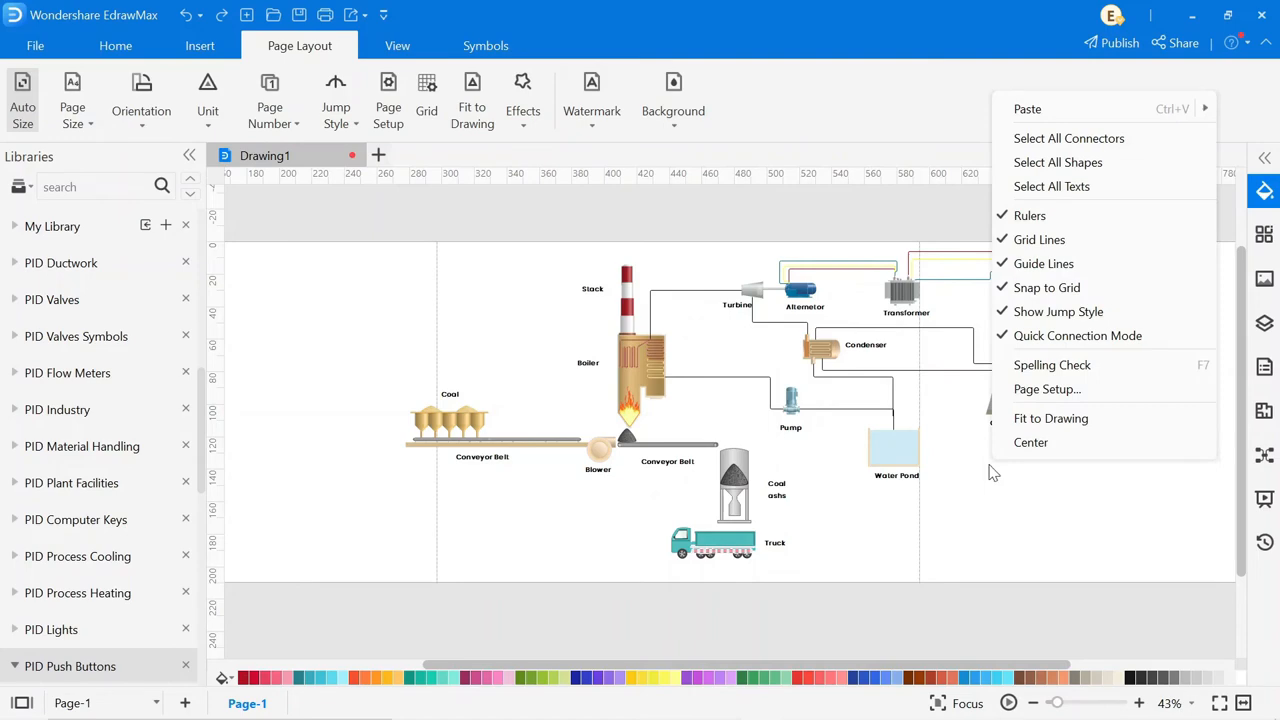
pyautogui.click(1050, 418)
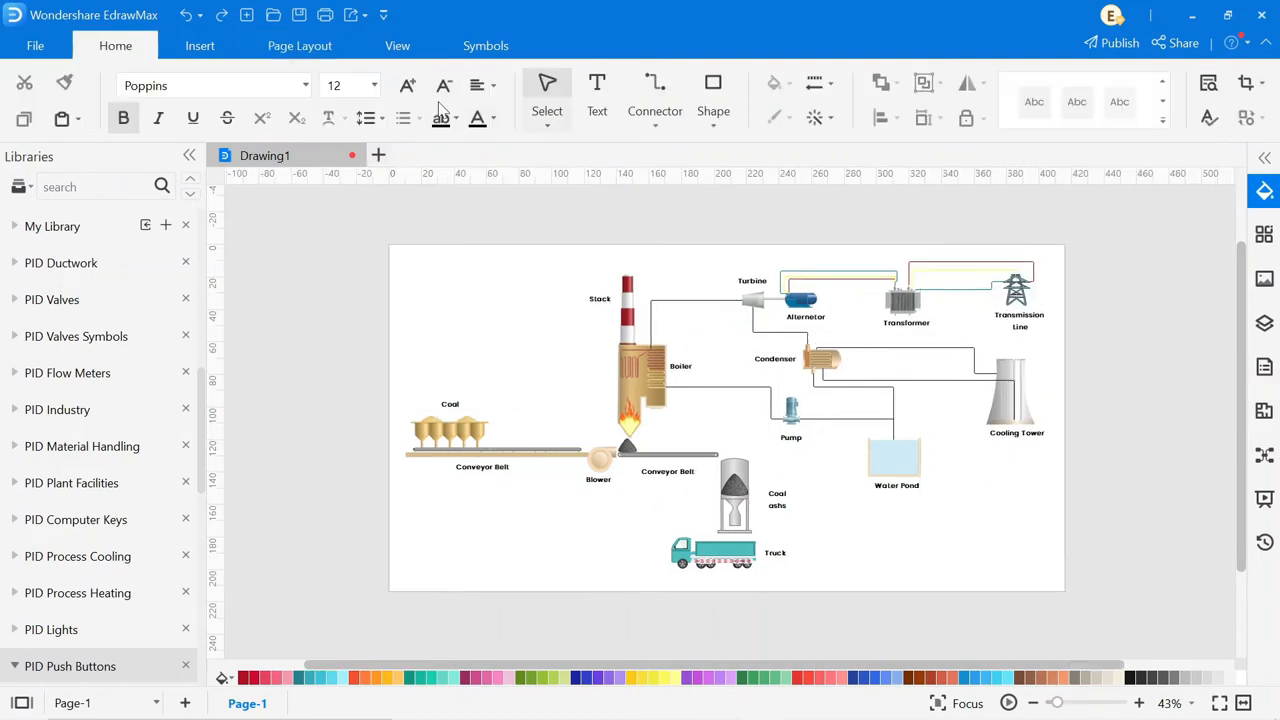
pyautogui.click(397, 45)
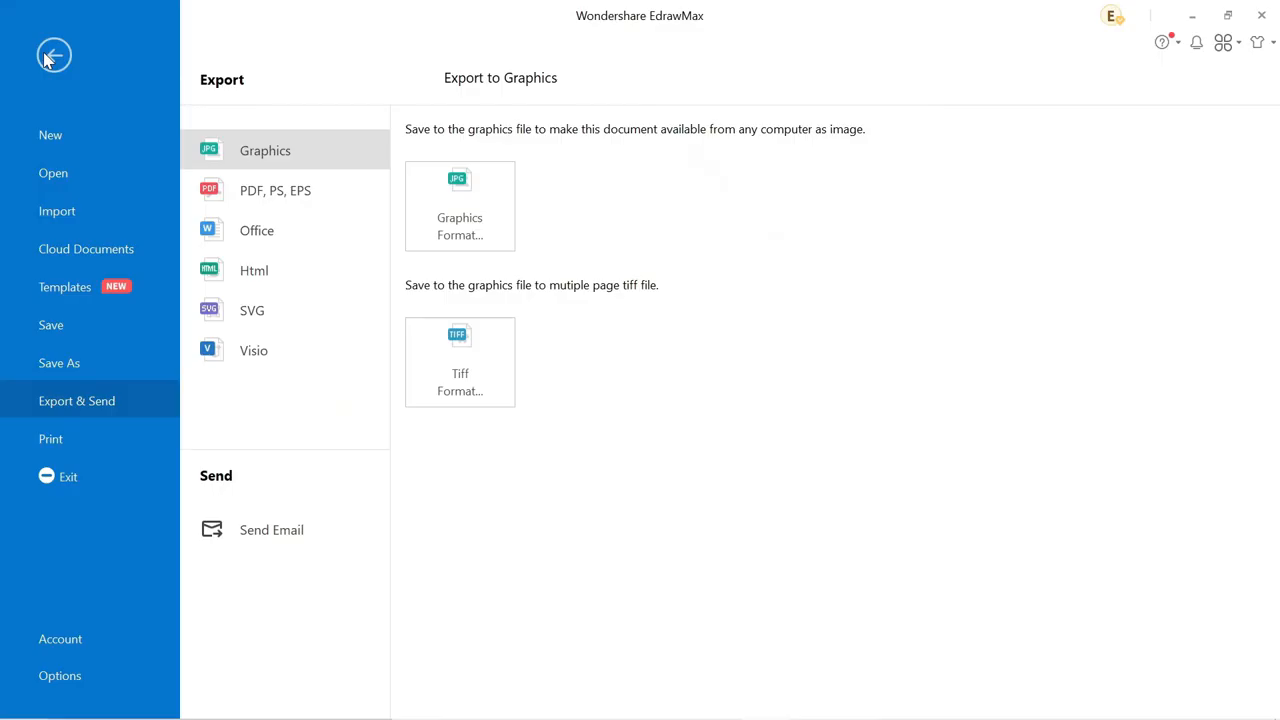
pyautogui.moveTo(62, 408)
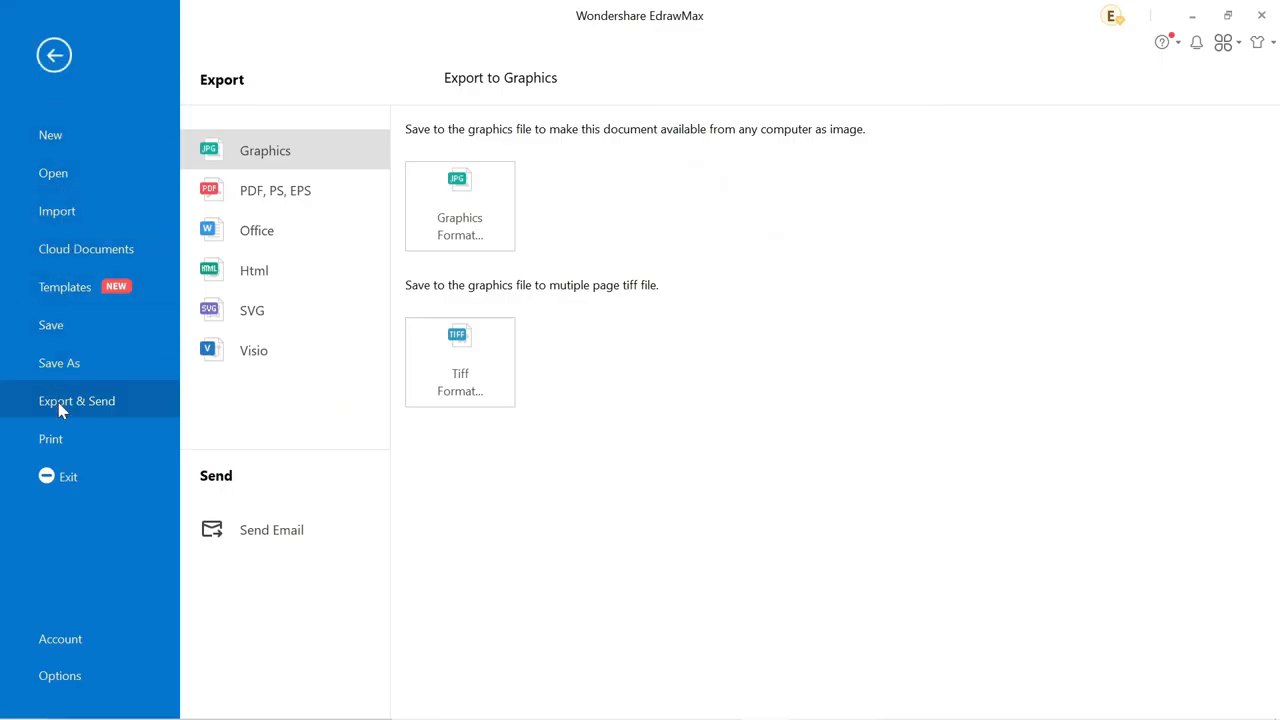
pyautogui.moveTo(283, 190)
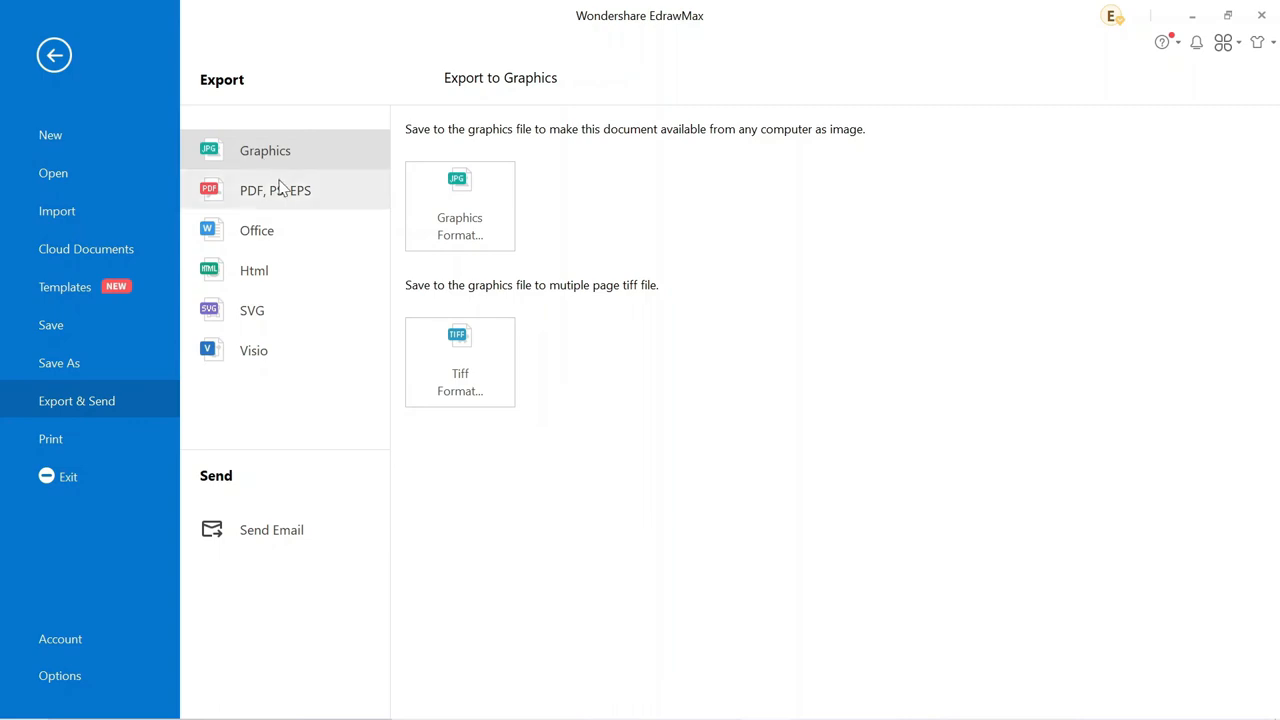
pyautogui.moveTo(278, 320)
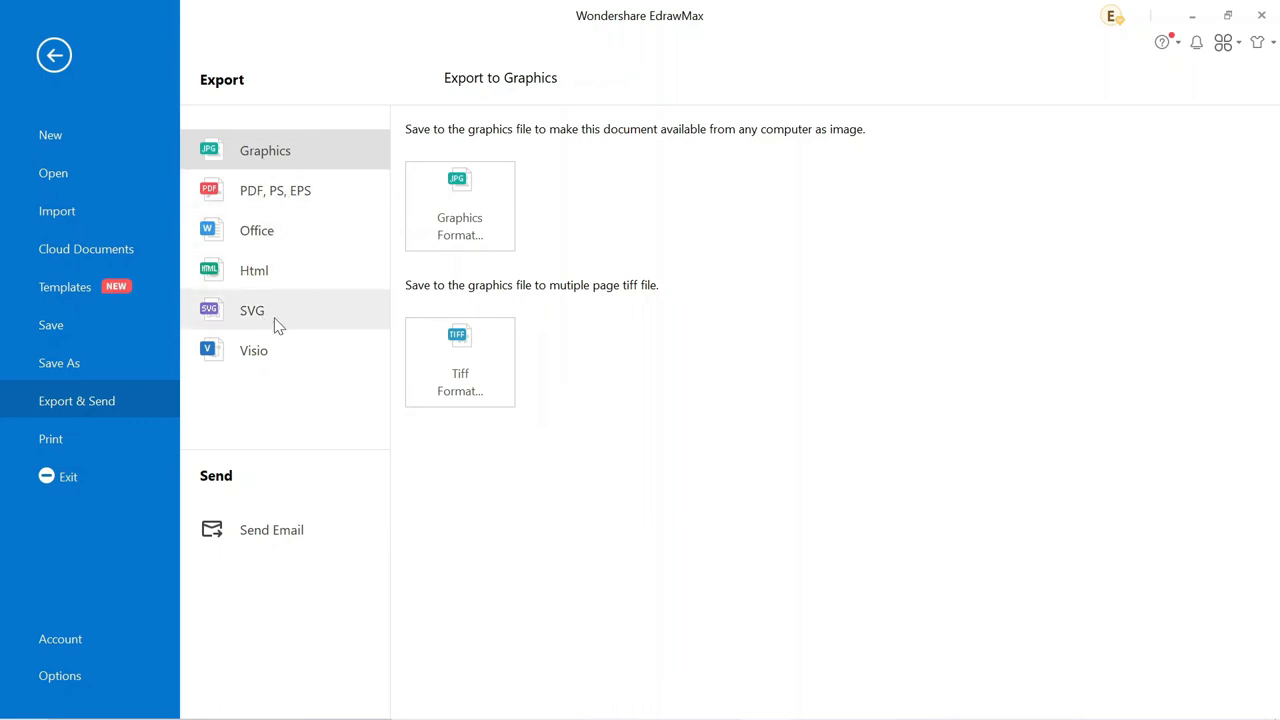
pyautogui.moveTo(271, 529)
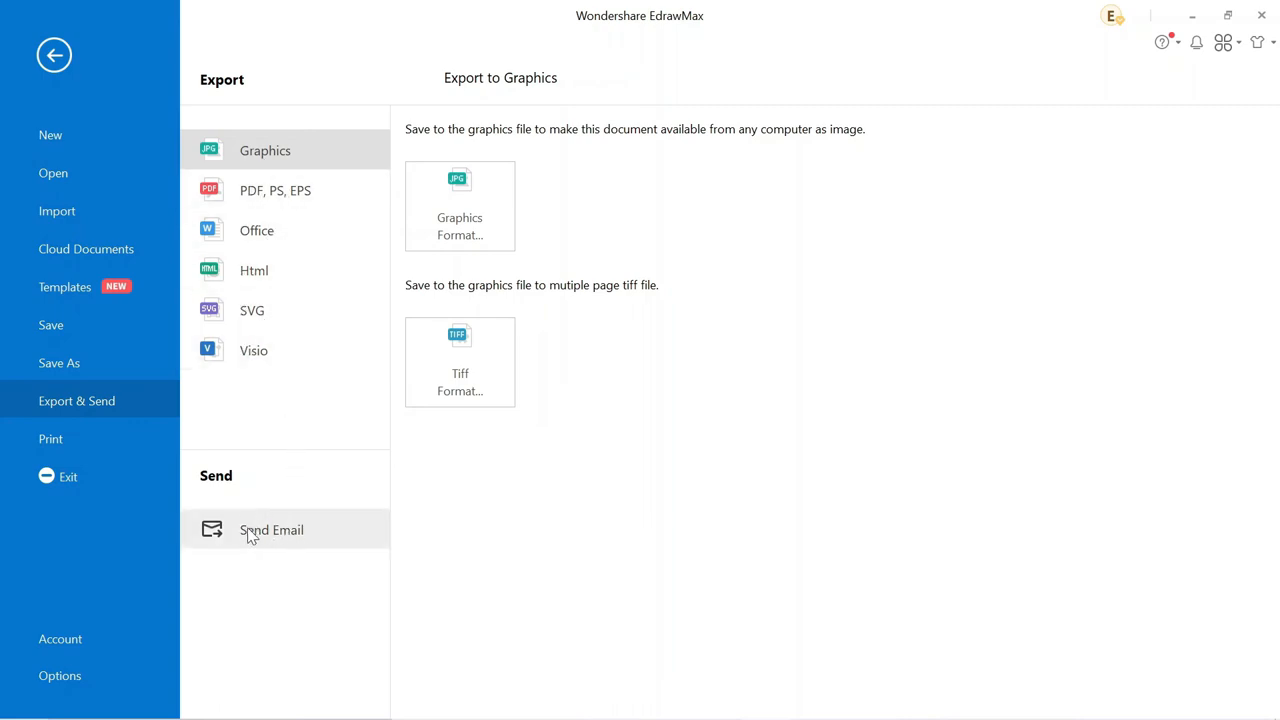
# - Export the diagram as a Regular PDF named Drawing1.pdf
pyautogui.click(275, 190)
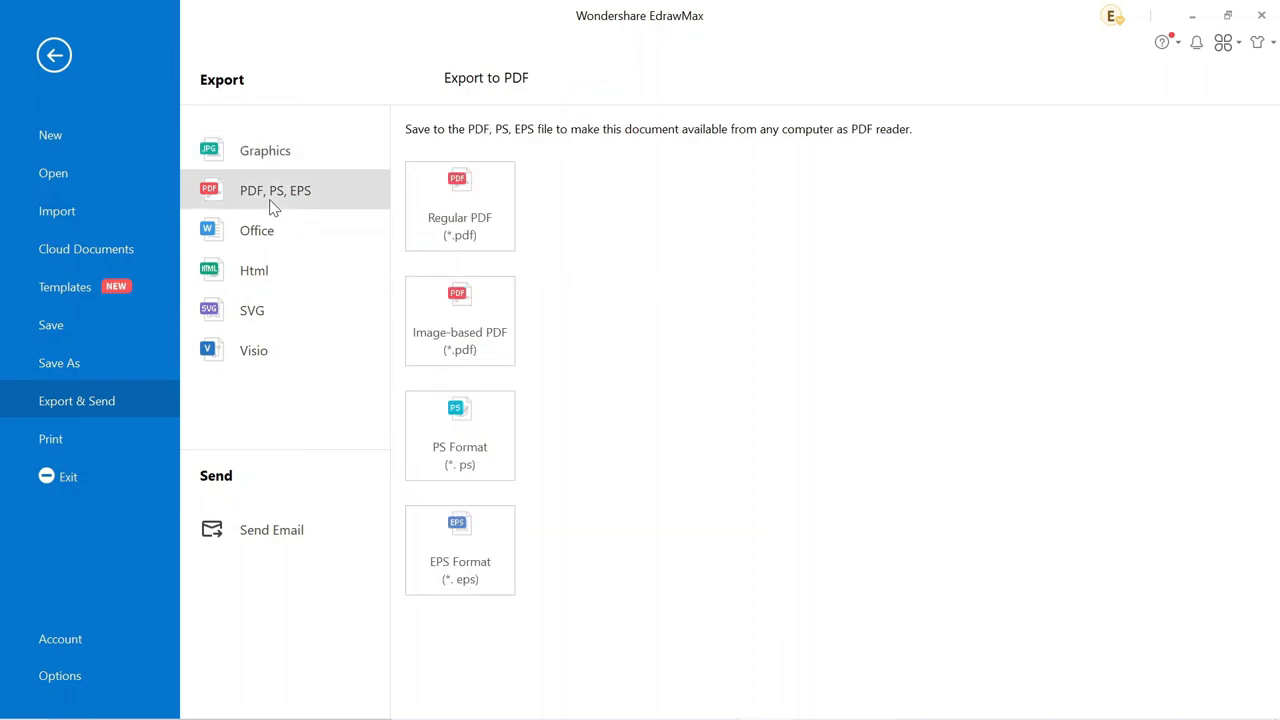
pyautogui.click(459, 205)
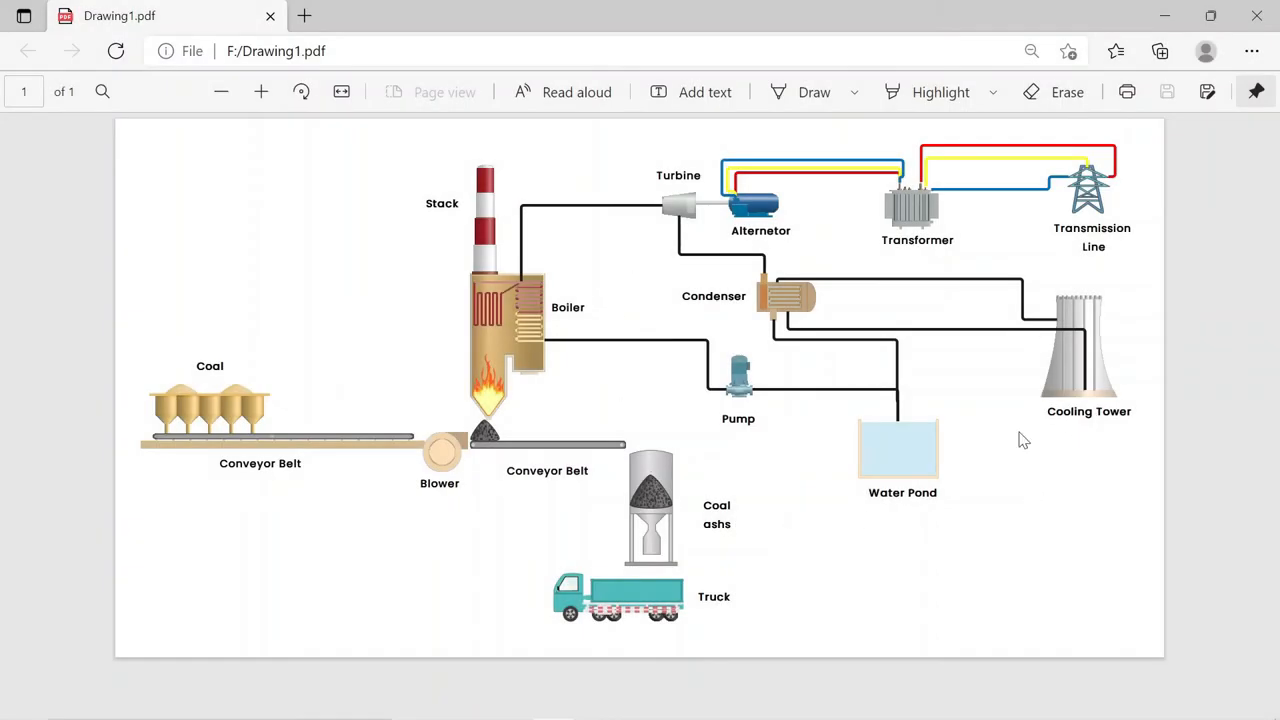
pyautogui.moveTo(768, 434)
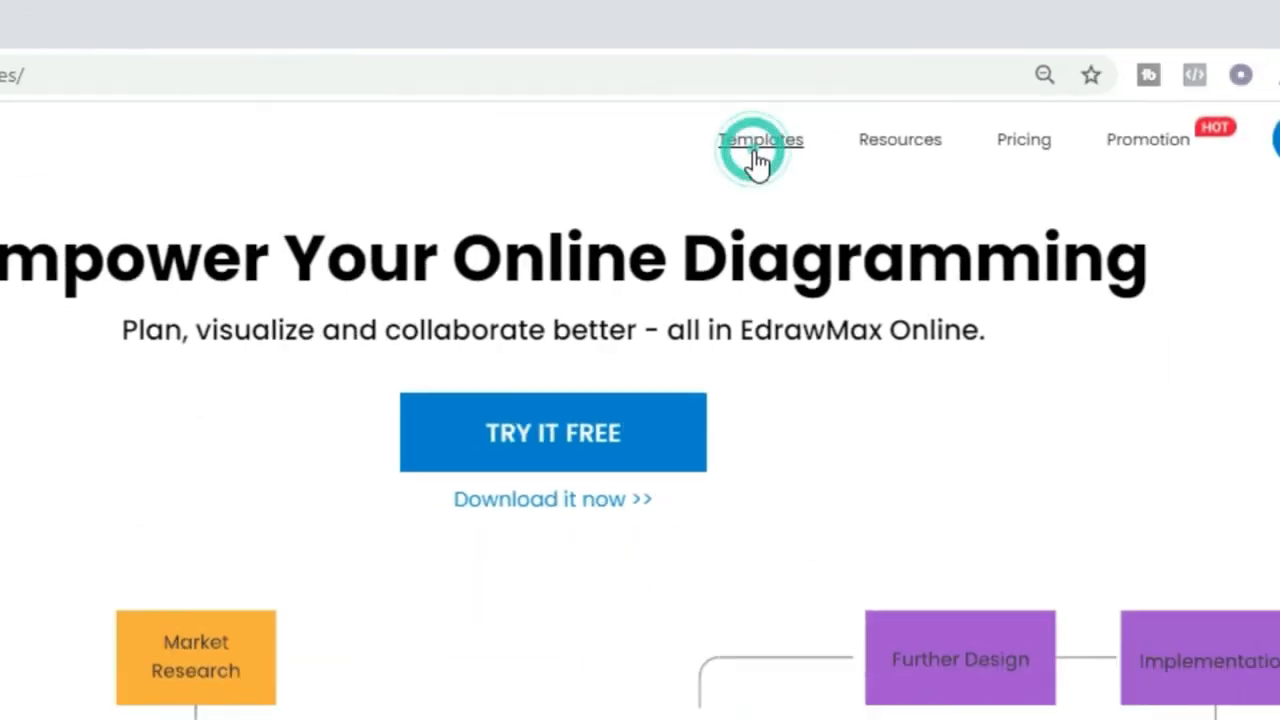
# - Browse the Industrial Engineering templates in the EdrawMax website's template gallery
pyautogui.click(760, 139)
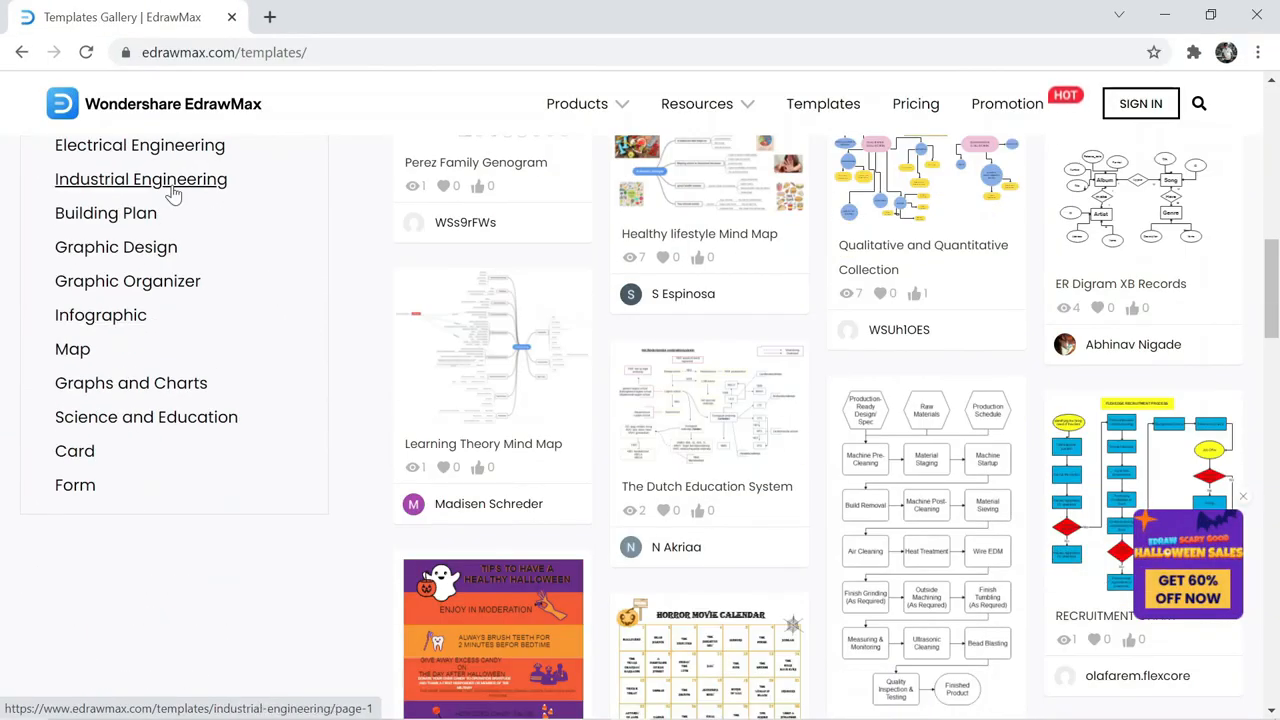
pyautogui.click(141, 178)
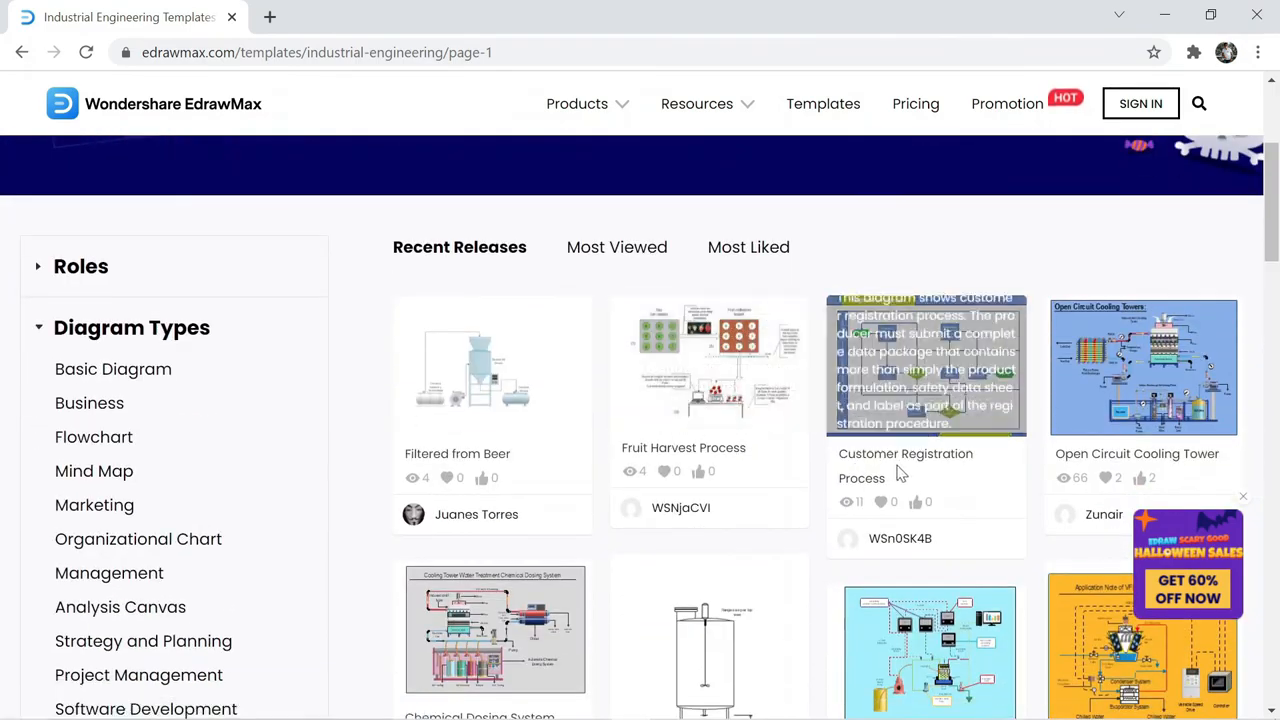
pyautogui.scroll(-3)
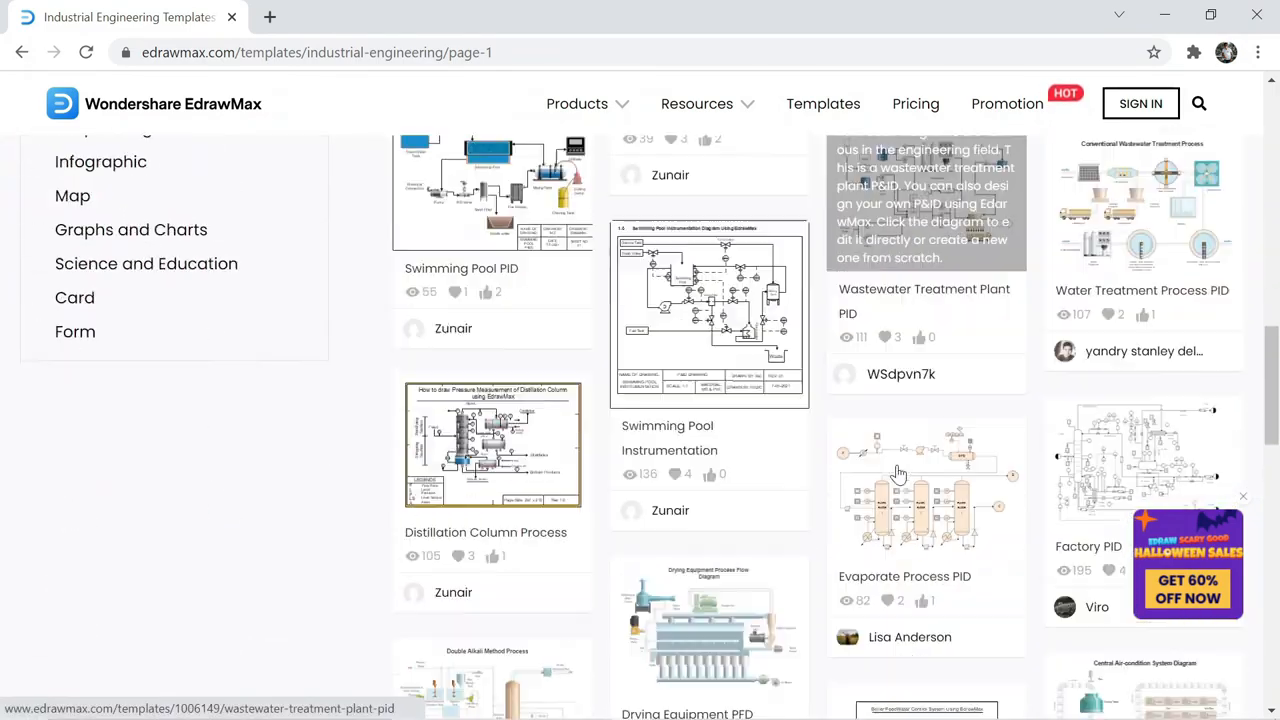
pyautogui.scroll(-3)
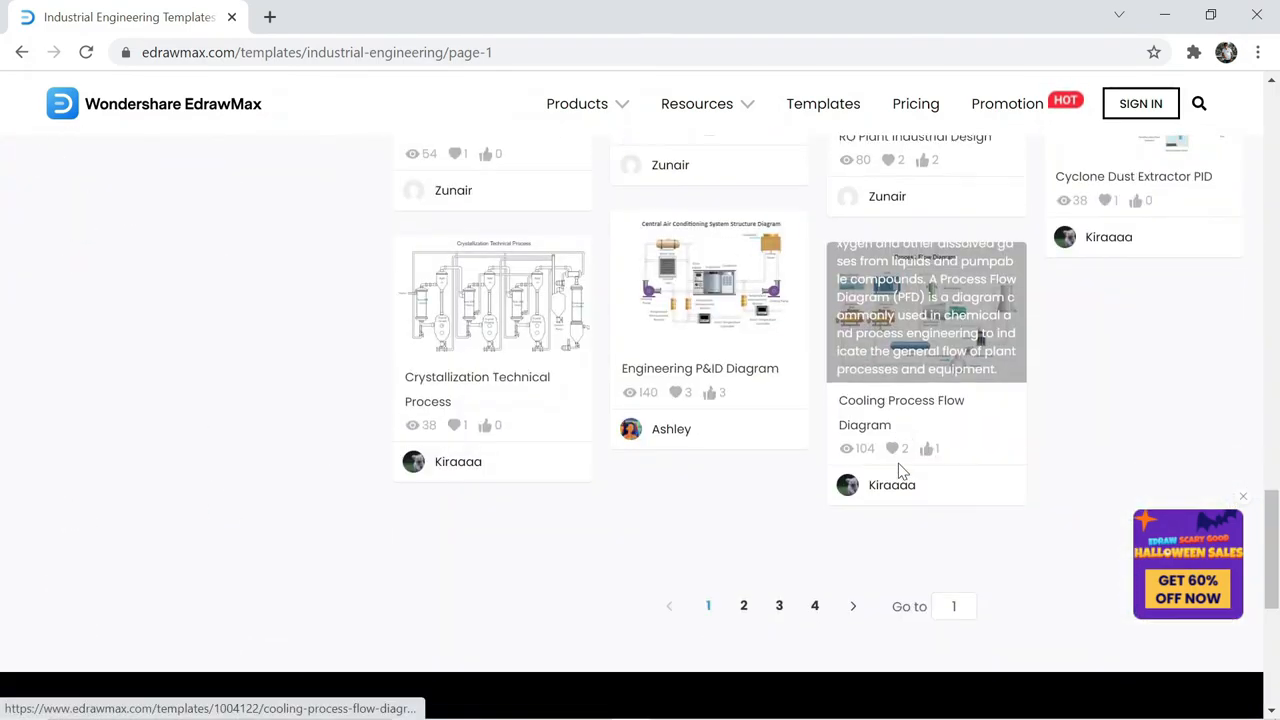